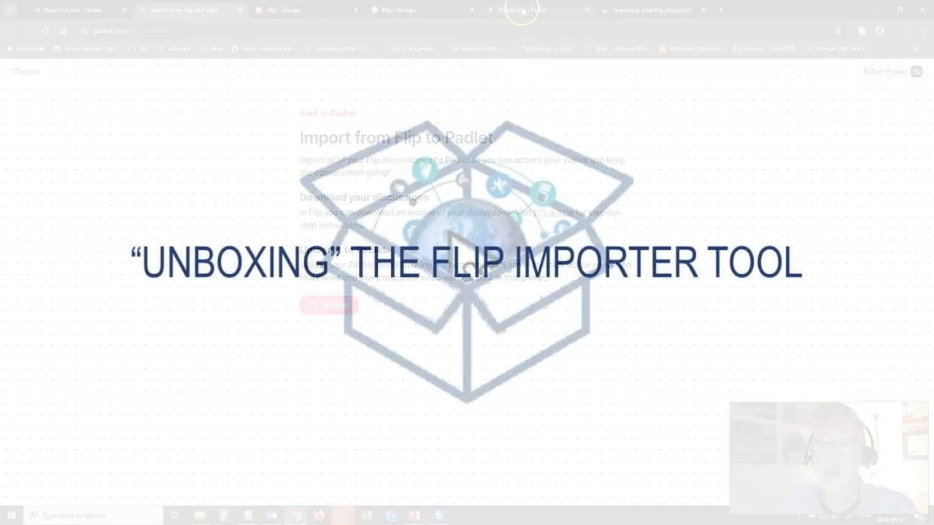
- Show the Padlet Help article on importing Flip discussions and read its download steps
{"action": "left_click", "coordinate": [649, 9]}
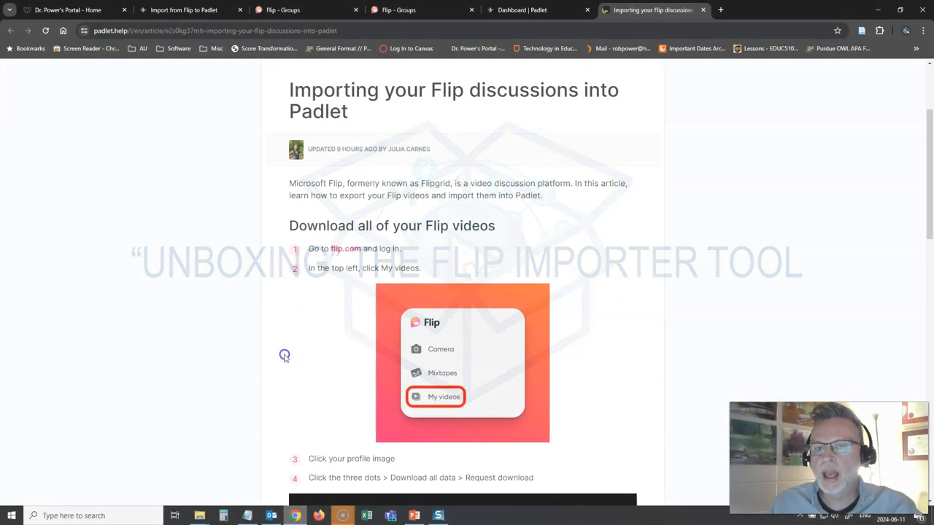
{"action": "scroll", "scroll_direction": "down", "scroll_amount": 3}
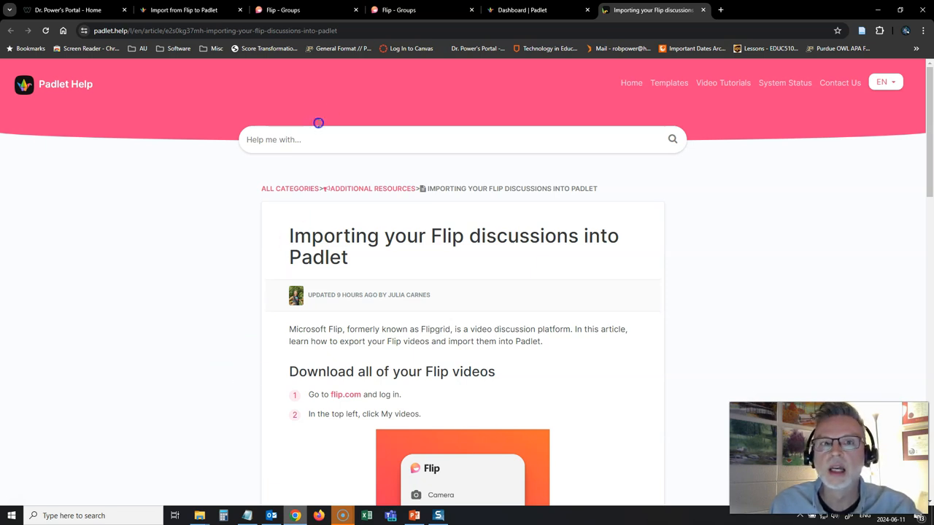
- Show Flip's Quality Assurance topic with its 29 responses and discontinuation notice
{"action": "left_click", "coordinate": [307, 9]}
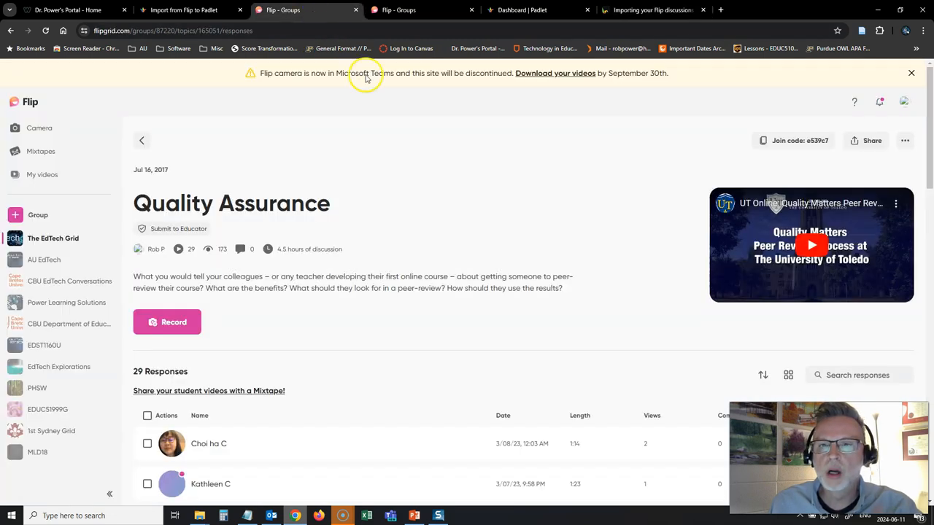
{"action": "mouse_move", "coordinate": [446, 219]}
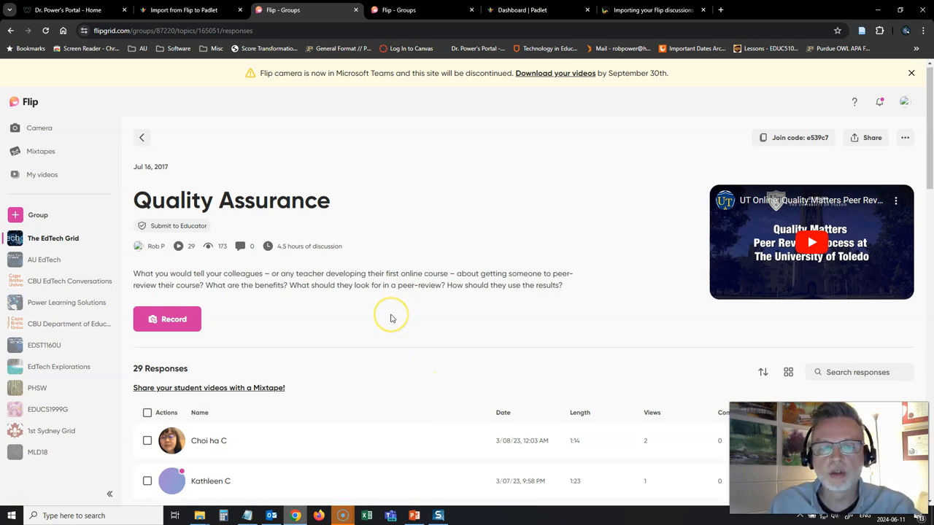
{"action": "scroll", "scroll_direction": "down", "scroll_amount": 3}
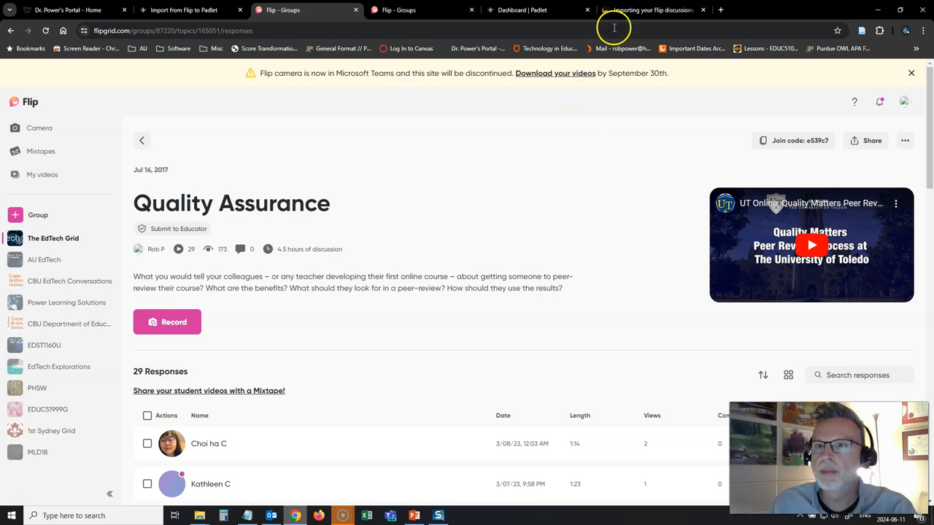
- Review the Flip import article's download steps, ZIP upload instructions and FAQs, ending at the top
{"action": "left_click", "coordinate": [649, 8]}
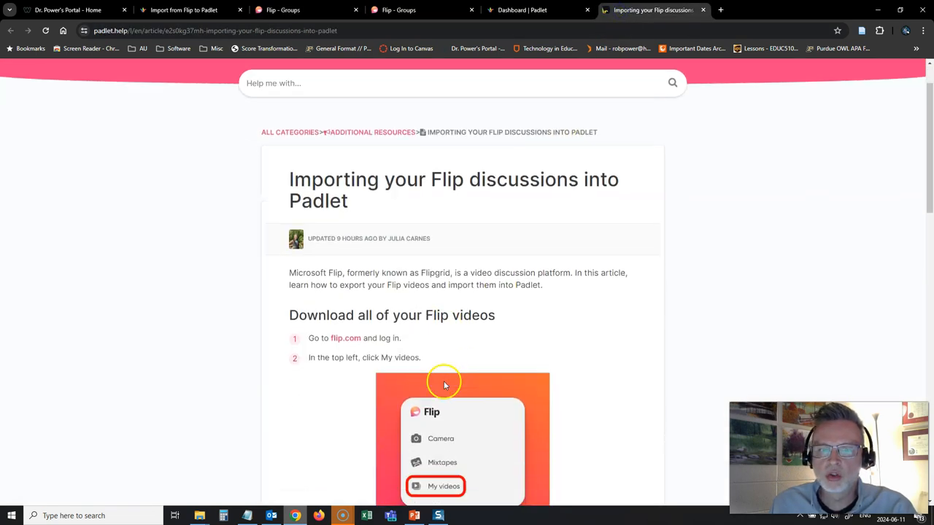
{"action": "scroll", "scroll_direction": "down", "scroll_amount": 3}
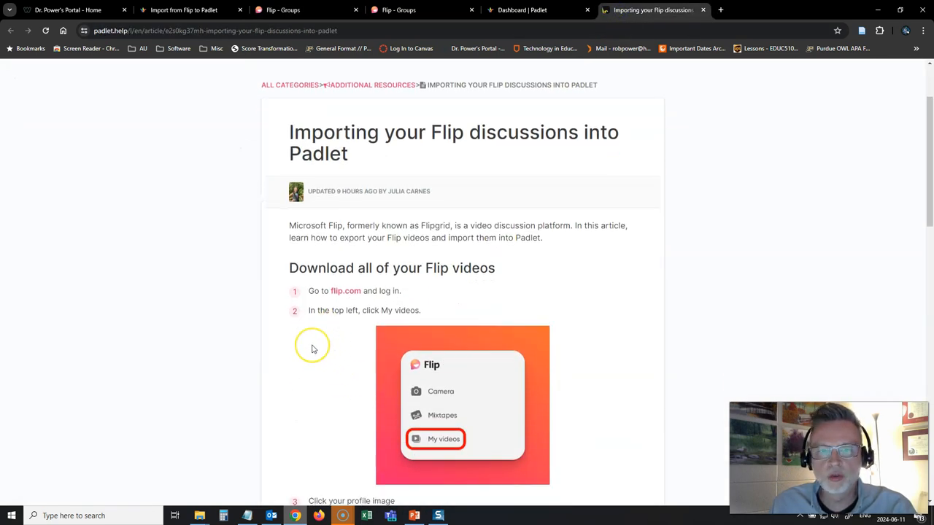
{"action": "scroll", "scroll_direction": "down", "scroll_amount": 3}
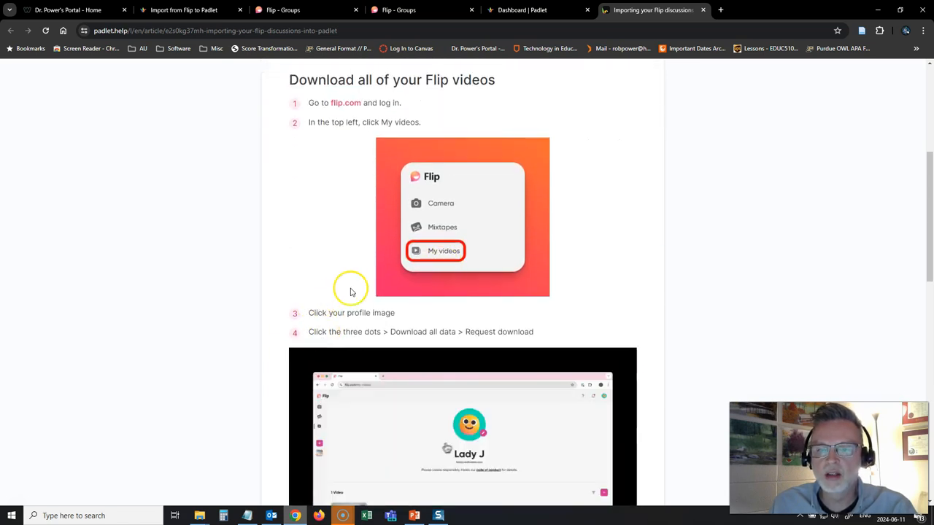
{"action": "scroll", "scroll_direction": "down", "scroll_amount": 3}
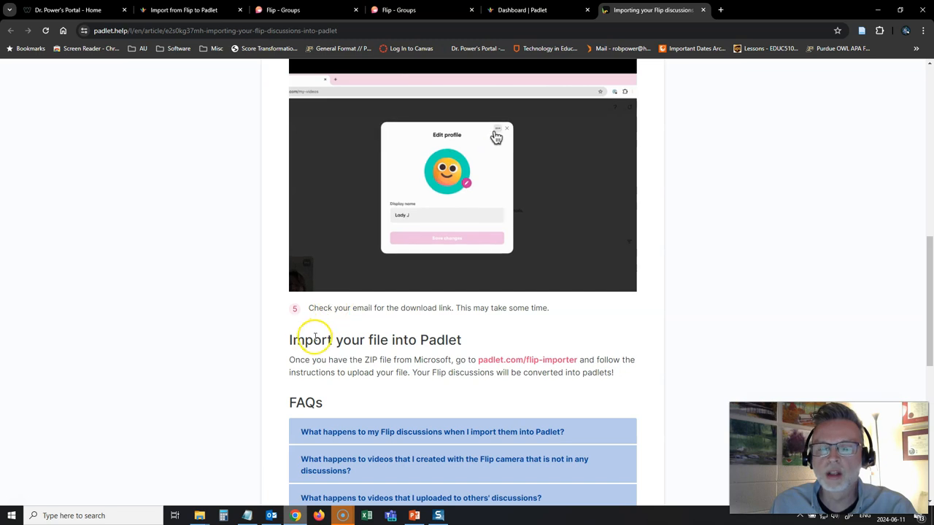
{"action": "scroll", "scroll_direction": "up", "scroll_amount": 3}
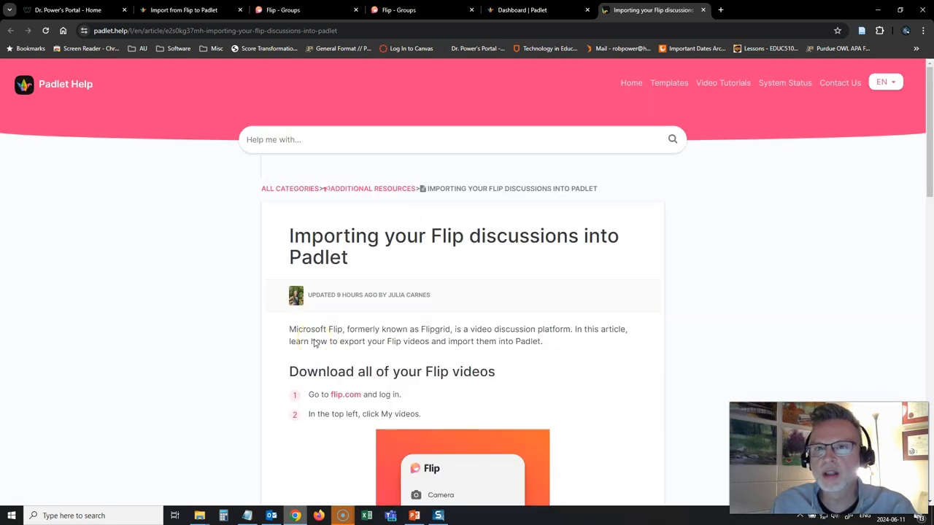
{"action": "mouse_move", "coordinate": [175, 367]}
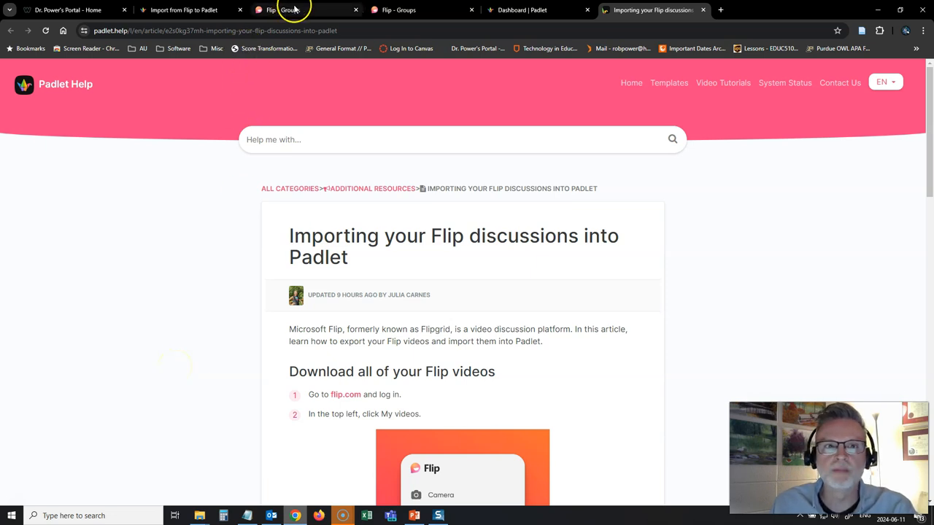
- Export the Quality Assurance topic's data from its ⋯ menu and show the responses spreadsheet in Downloads
{"action": "left_click", "coordinate": [299, 9]}
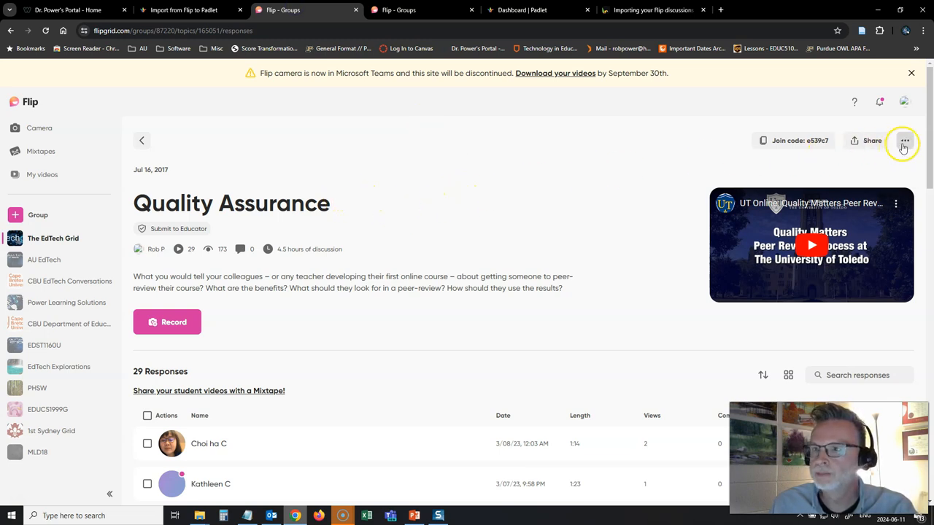
{"action": "left_click", "coordinate": [904, 140]}
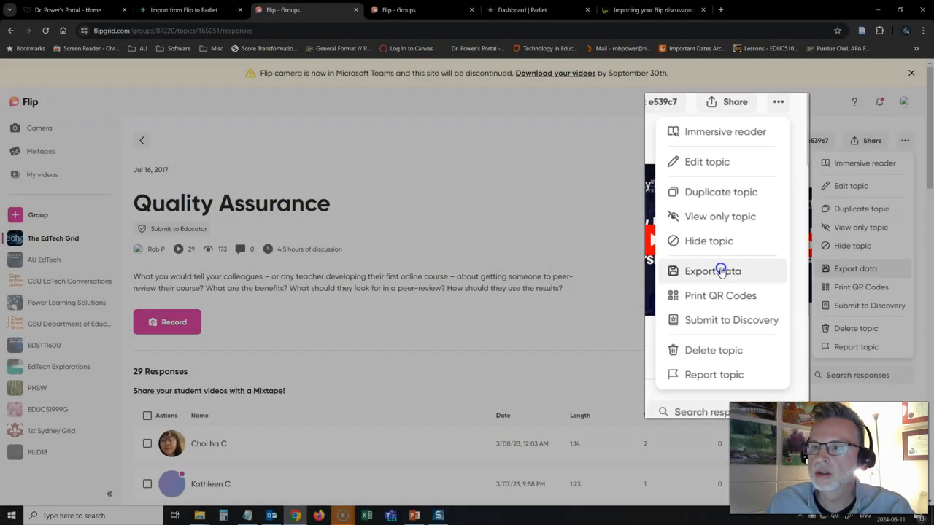
{"action": "left_click", "coordinate": [487, 237]}
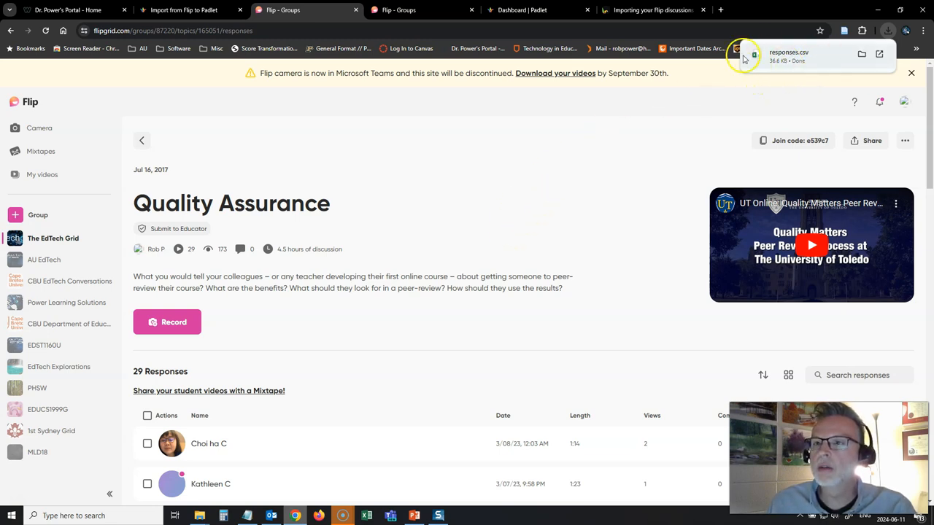
{"action": "mouse_move", "coordinate": [861, 55]}
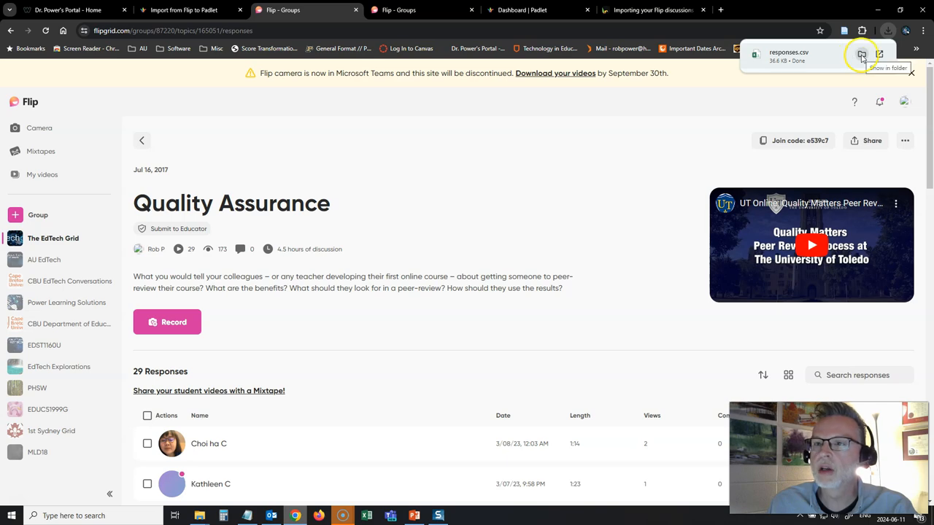
{"action": "left_click", "coordinate": [887, 67]}
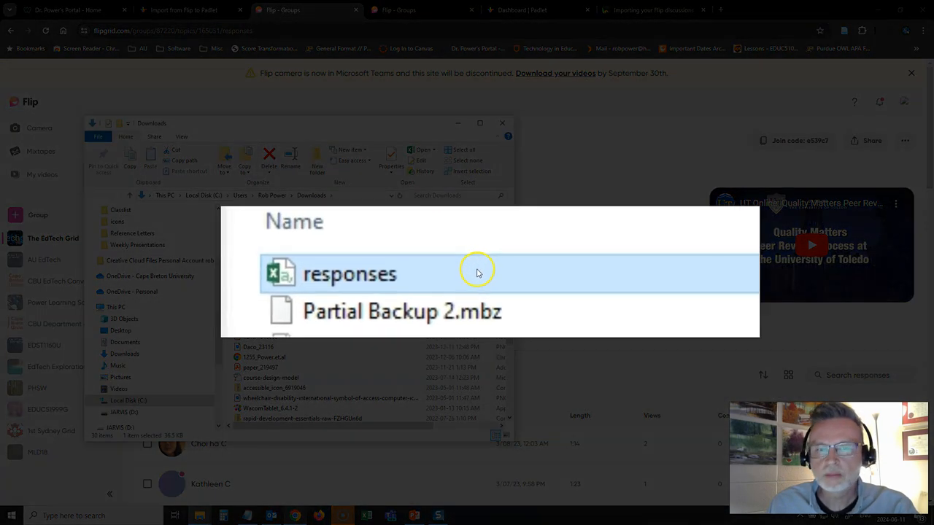
{"action": "mouse_move", "coordinate": [469, 280]}
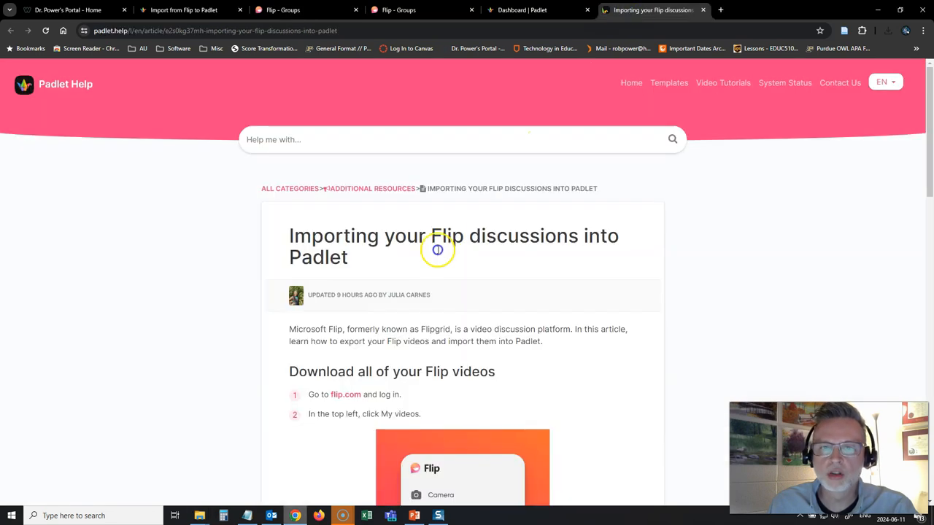
- Review the padlet.com/flip-importer upload page, then return to the Quality Assurance topic in Flip
{"action": "scroll", "scroll_direction": "down", "scroll_amount": 3}
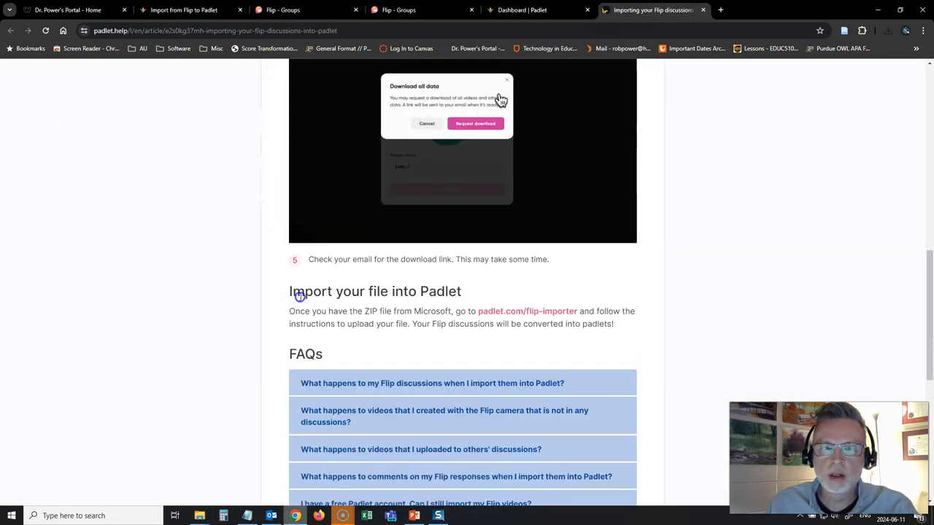
{"action": "left_click", "coordinate": [475, 123]}
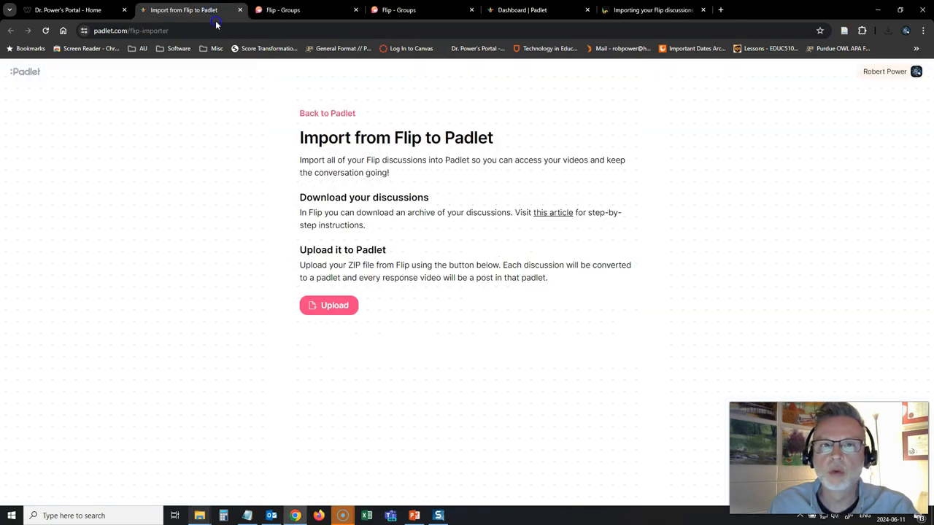
{"action": "left_click", "coordinate": [523, 8]}
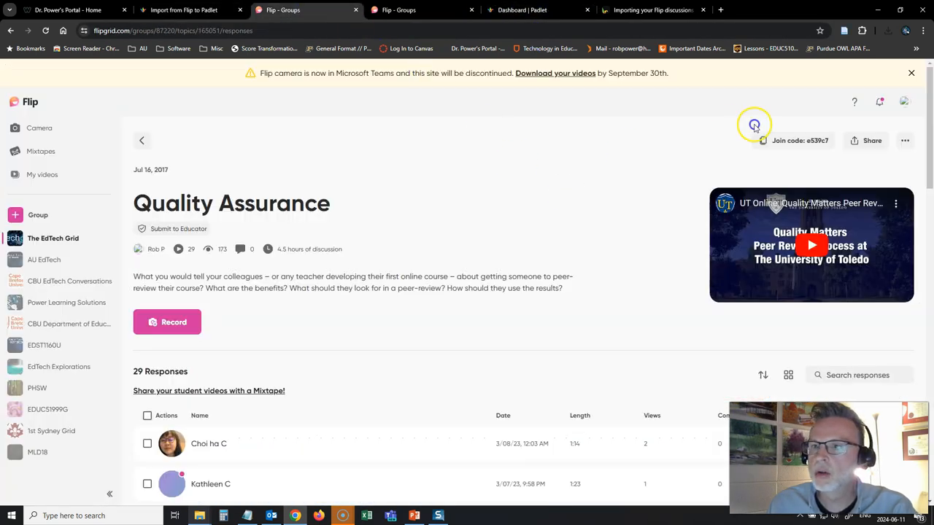
{"action": "left_click", "coordinate": [904, 140]}
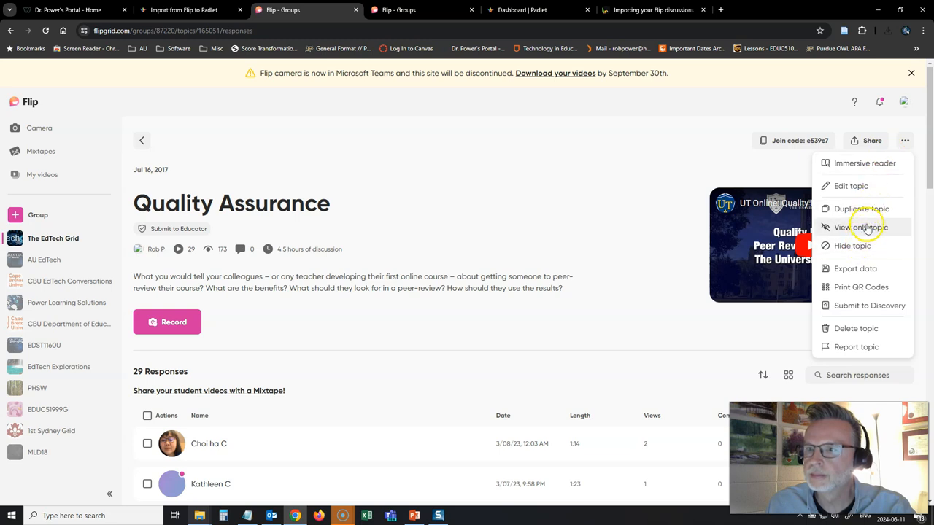
{"action": "mouse_move", "coordinate": [868, 306]}
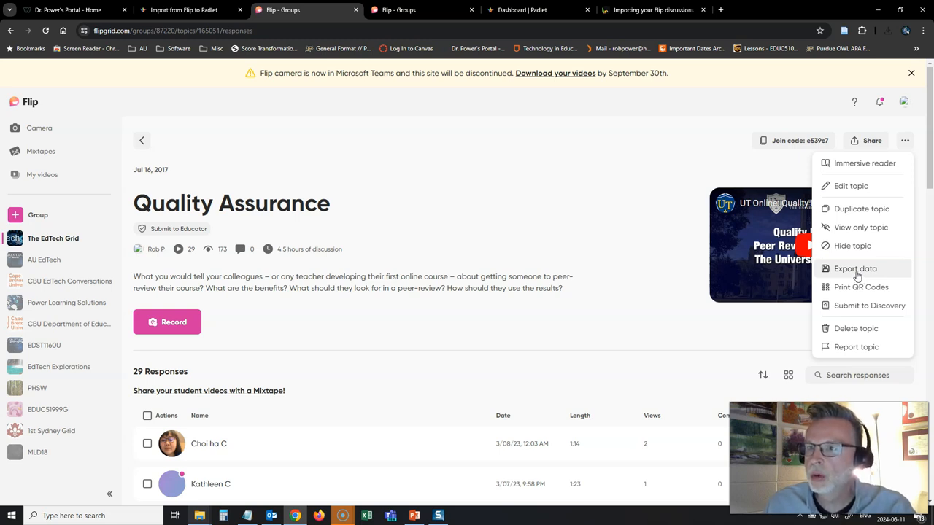
{"action": "left_click", "coordinate": [855, 268]}
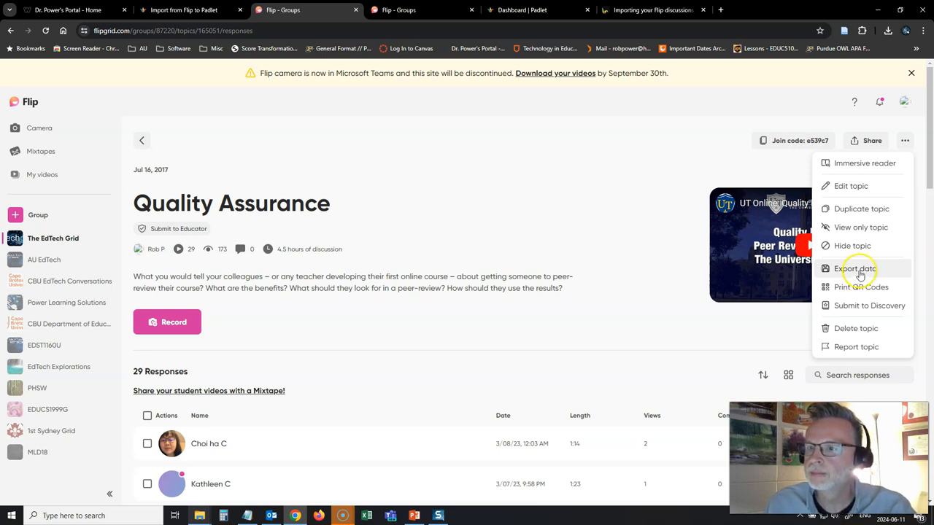
{"action": "mouse_move", "coordinate": [872, 286]}
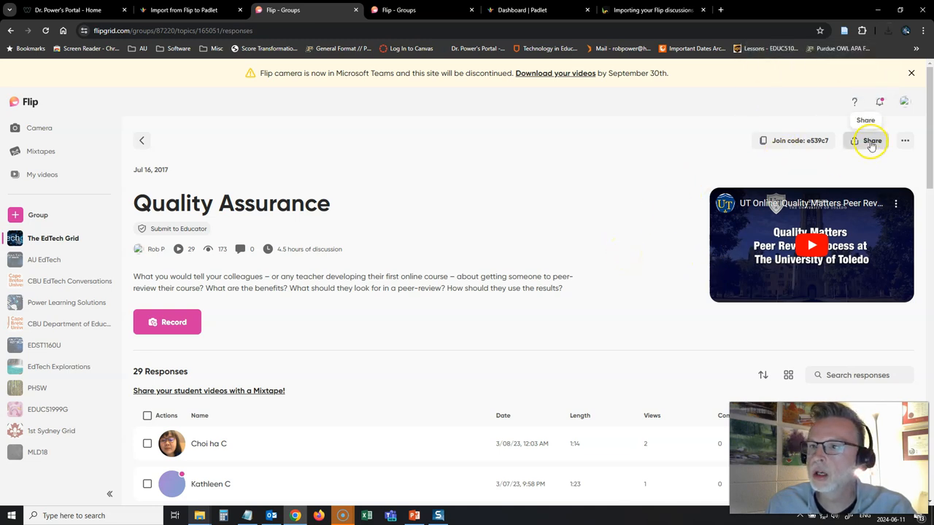
{"action": "left_click", "coordinate": [873, 140]}
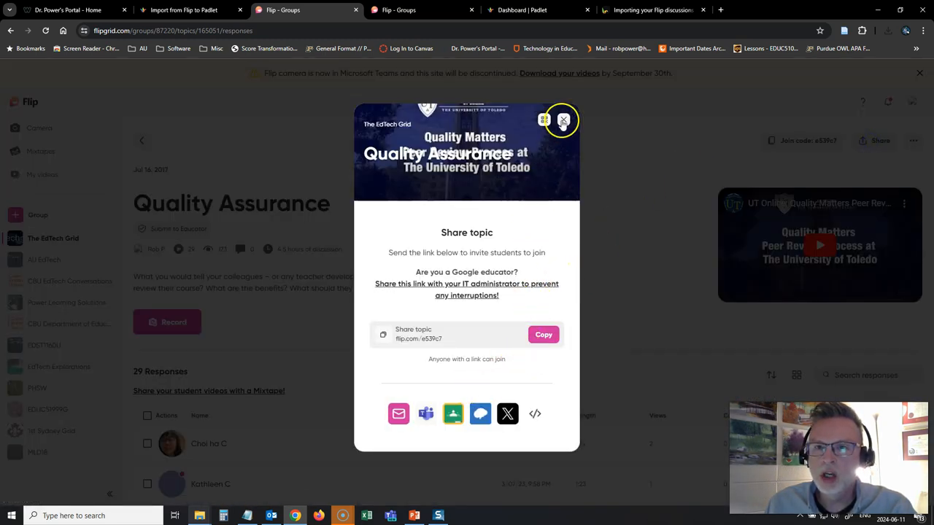
{"action": "left_click", "coordinate": [563, 120]}
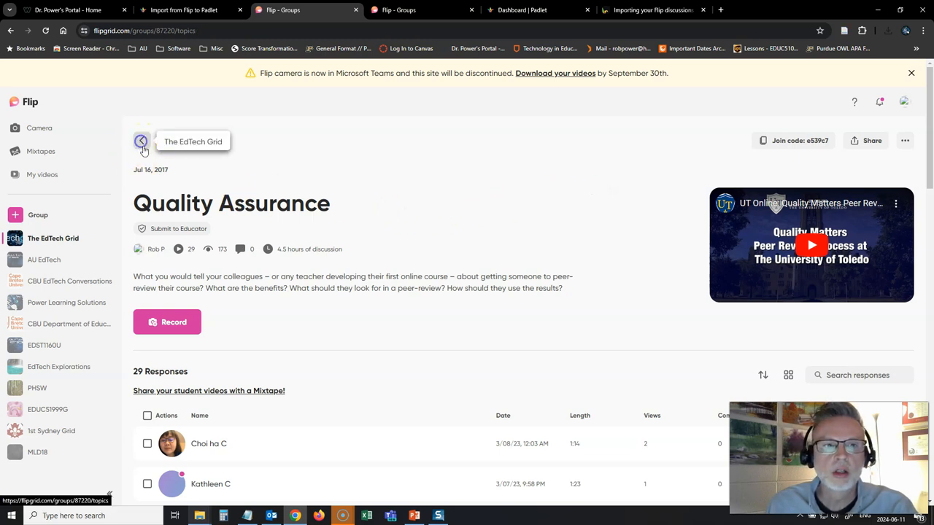
- Leave The EdTech Grid group and show Flip's My videos page listing 9 videos
{"action": "left_click", "coordinate": [142, 140]}
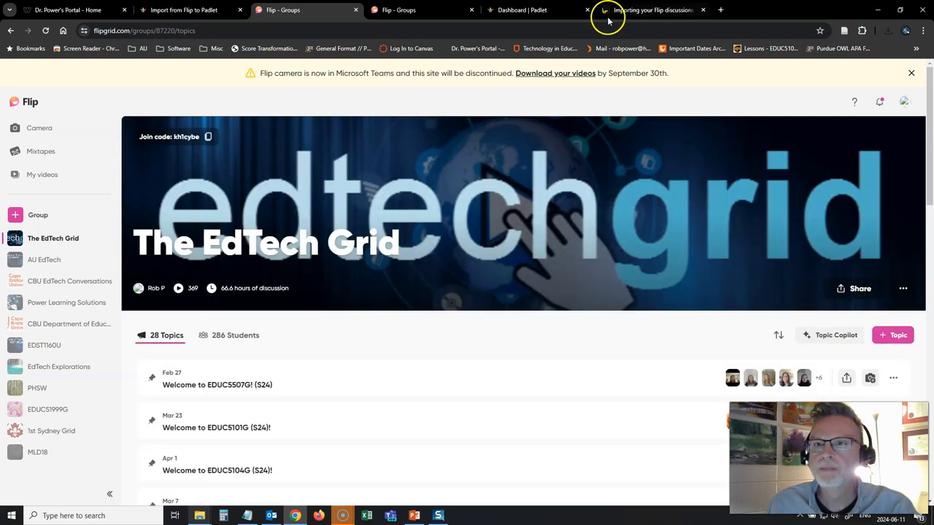
{"action": "left_click", "coordinate": [649, 9]}
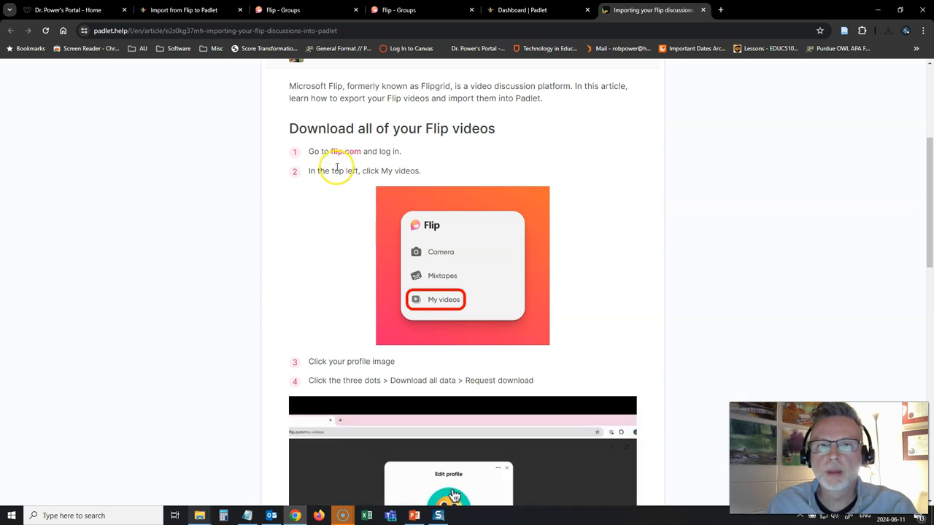
{"action": "mouse_move", "coordinate": [400, 211]}
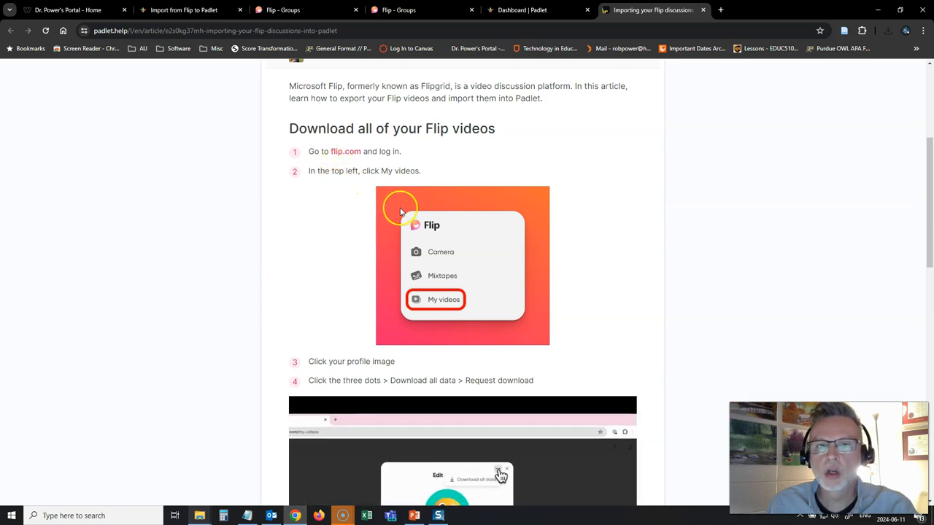
{"action": "left_click", "coordinate": [306, 8]}
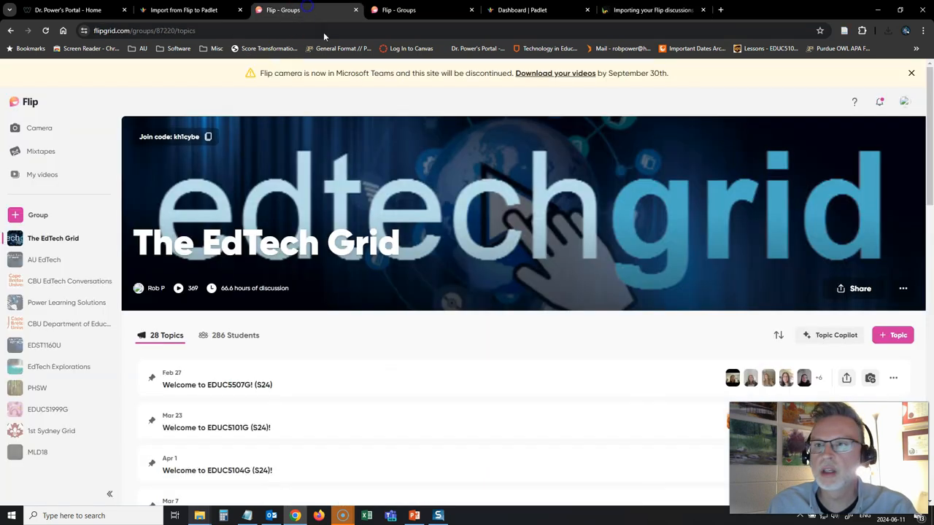
{"action": "left_click", "coordinate": [30, 102]}
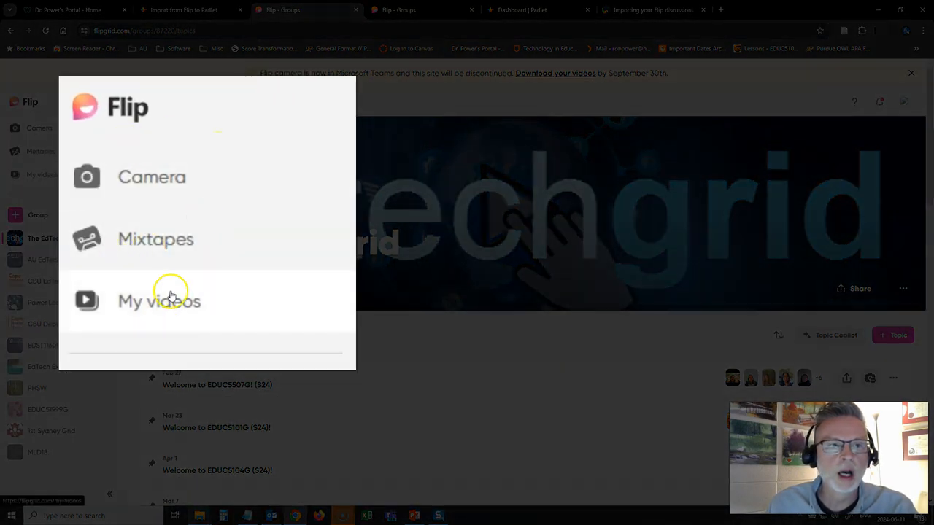
{"action": "left_click", "coordinate": [159, 301]}
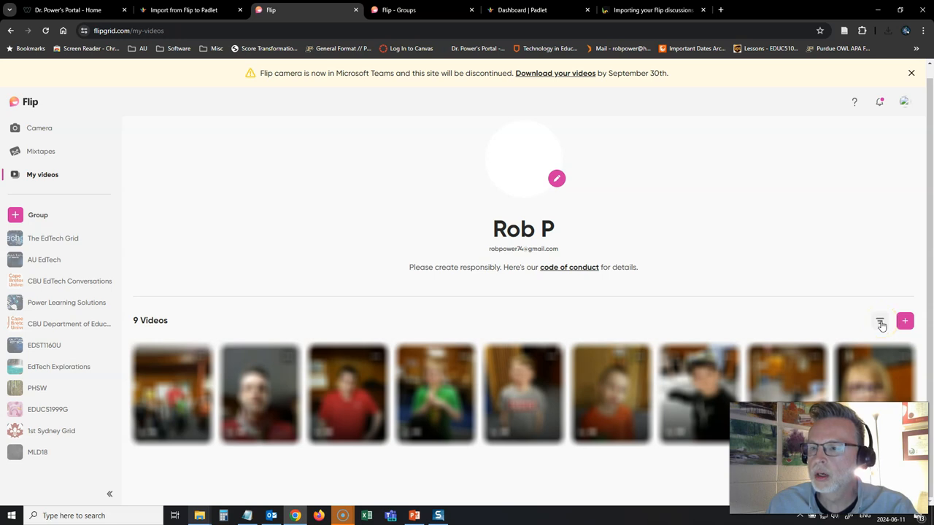
{"action": "left_click", "coordinate": [881, 321]}
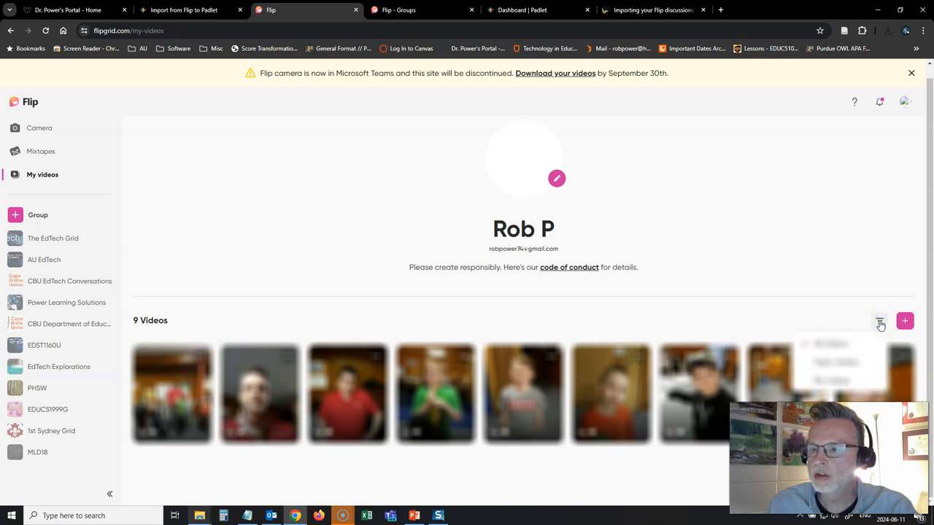
{"action": "mouse_move", "coordinate": [849, 336]}
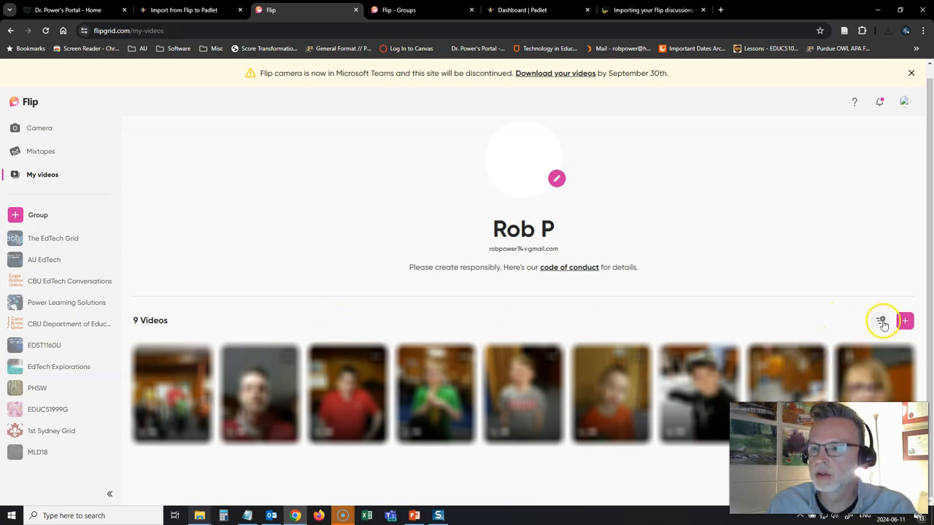
{"action": "left_click", "coordinate": [881, 321]}
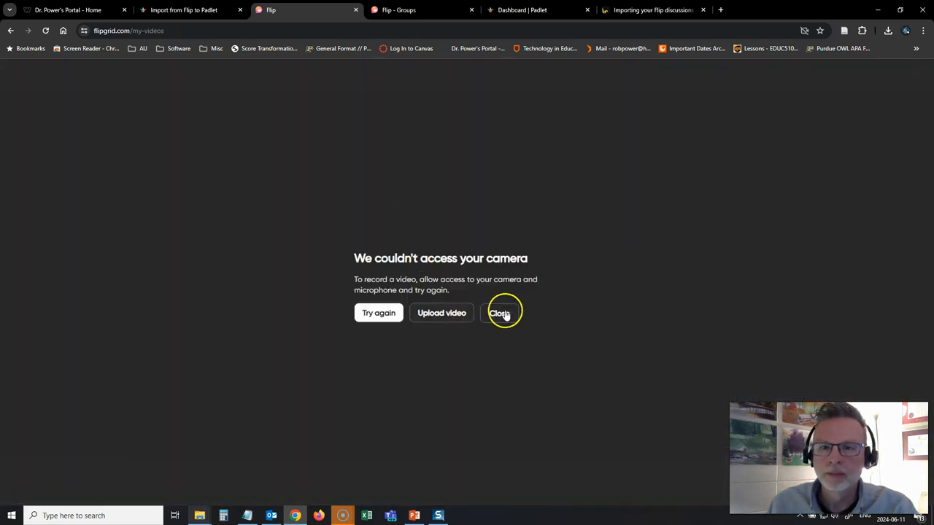
{"action": "left_click", "coordinate": [502, 312]}
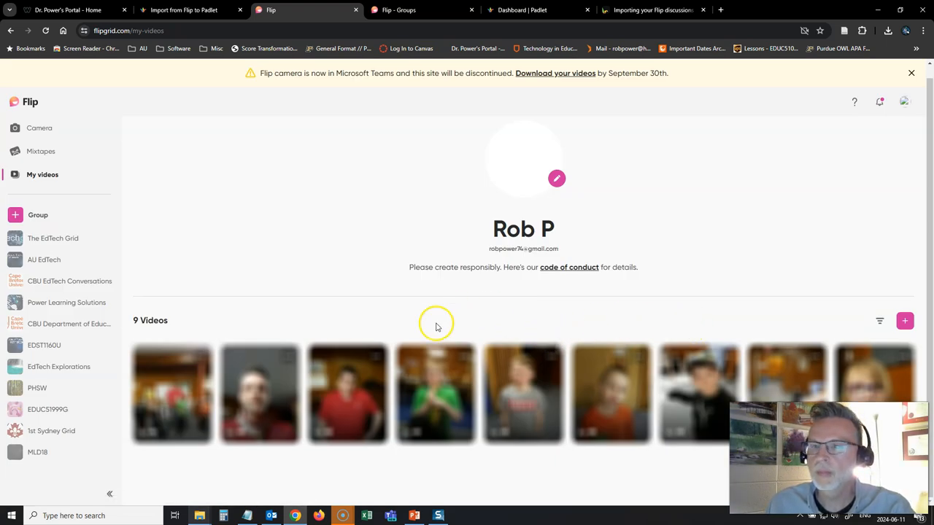
{"action": "mouse_move", "coordinate": [229, 308]}
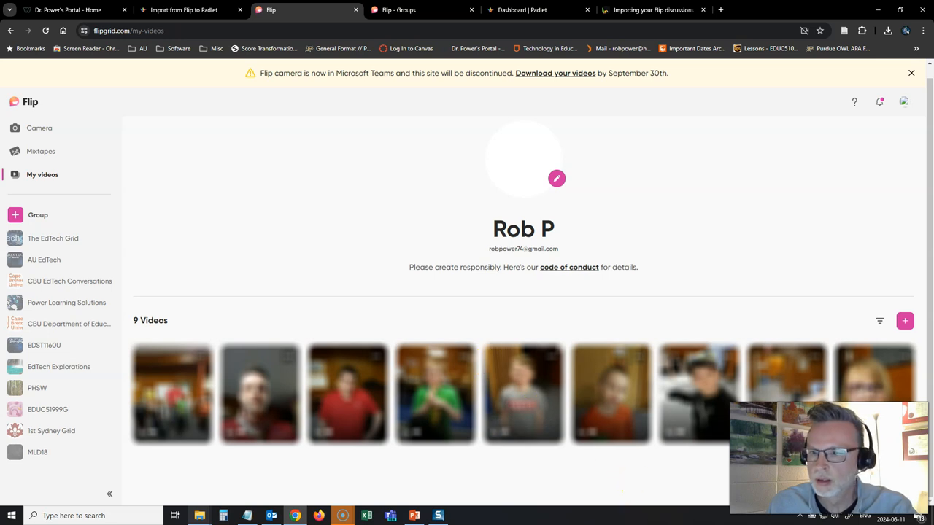
{"action": "left_click", "coordinate": [878, 321]}
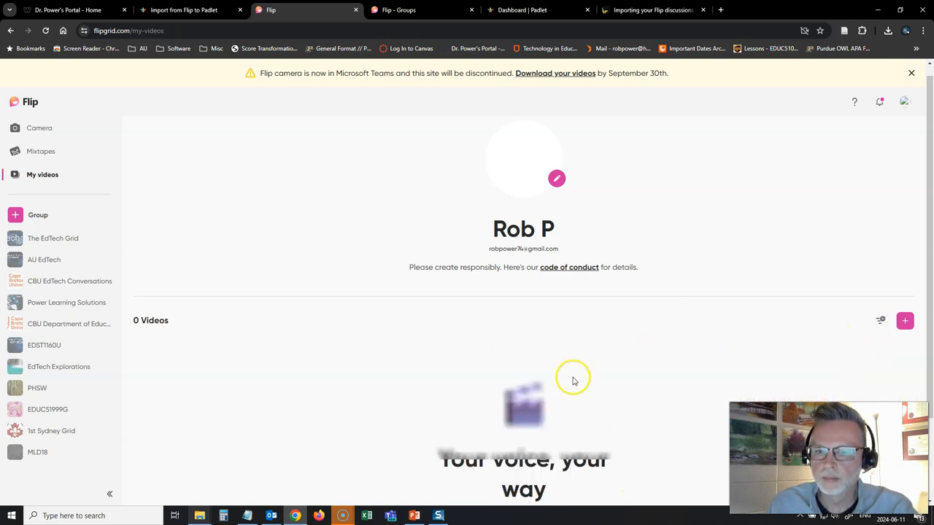
{"action": "scroll", "scroll_direction": "down", "scroll_amount": 3}
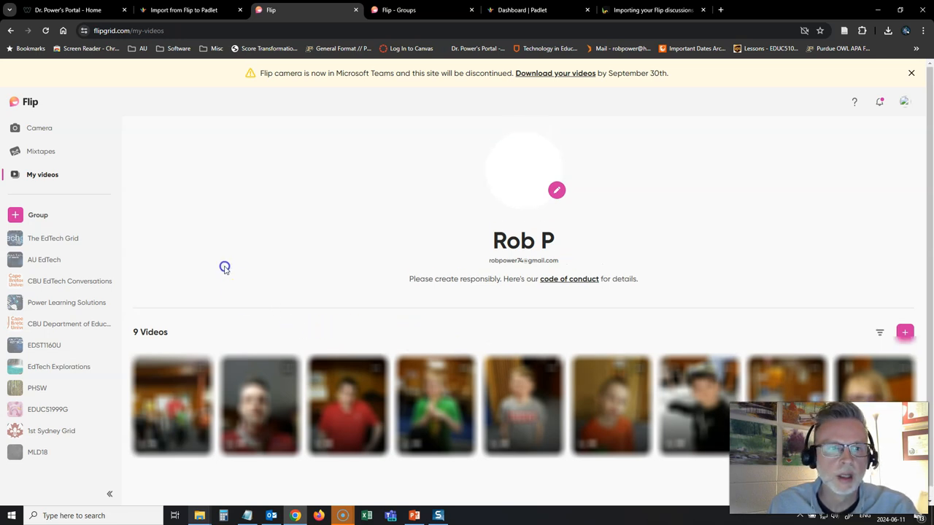
{"action": "mouse_move", "coordinate": [226, 261]}
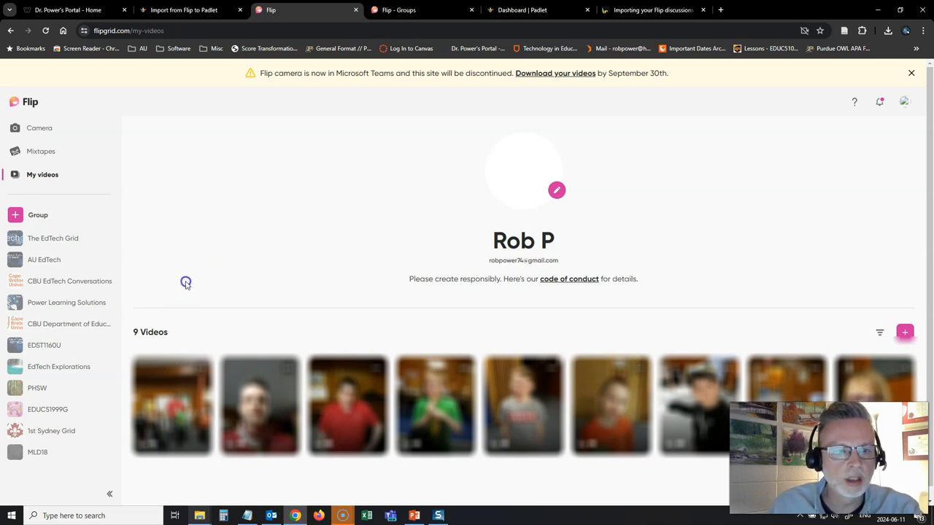
{"action": "mouse_move", "coordinate": [197, 280]}
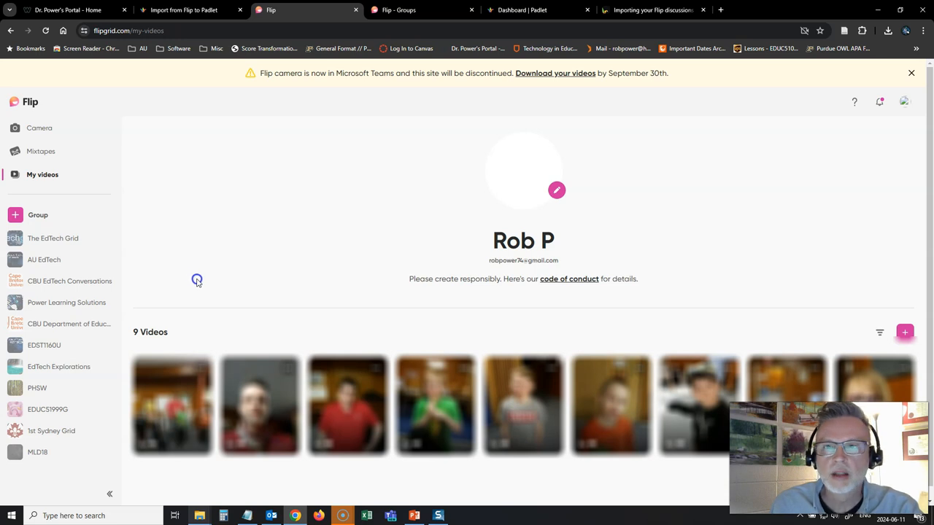
{"action": "mouse_move", "coordinate": [193, 230]}
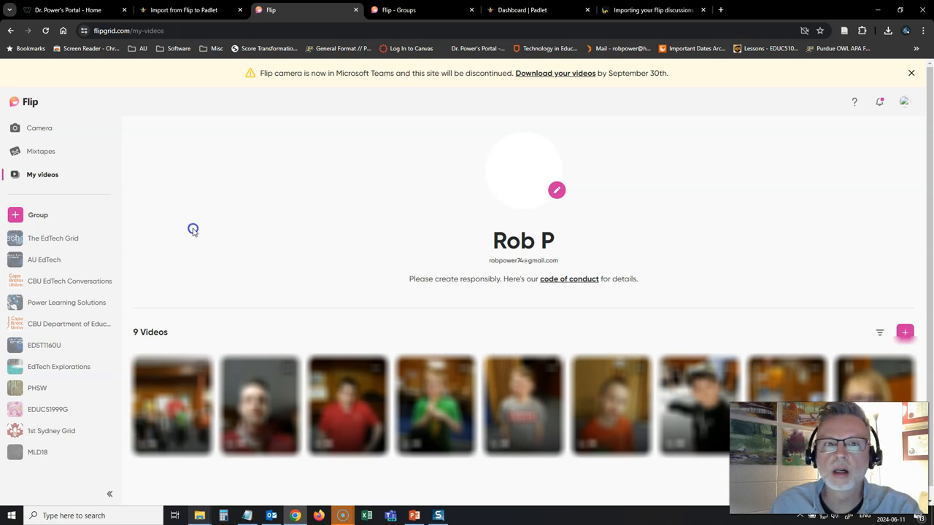
{"action": "mouse_move", "coordinate": [338, 270]}
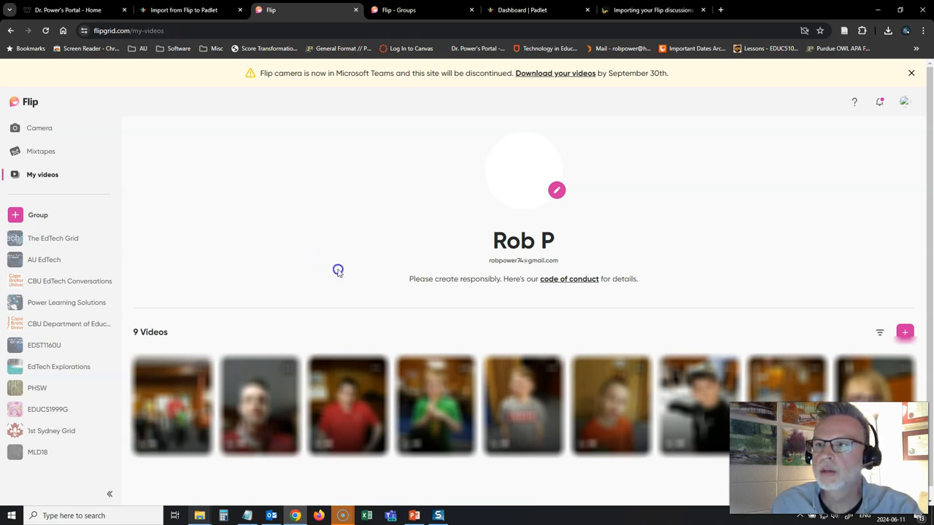
{"action": "mouse_move", "coordinate": [561, 73]}
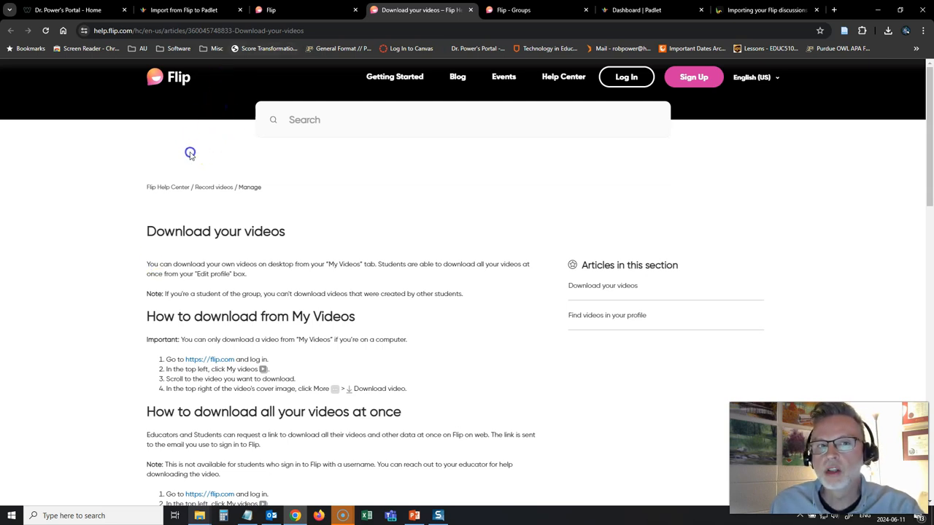
{"action": "mouse_move", "coordinate": [183, 158]}
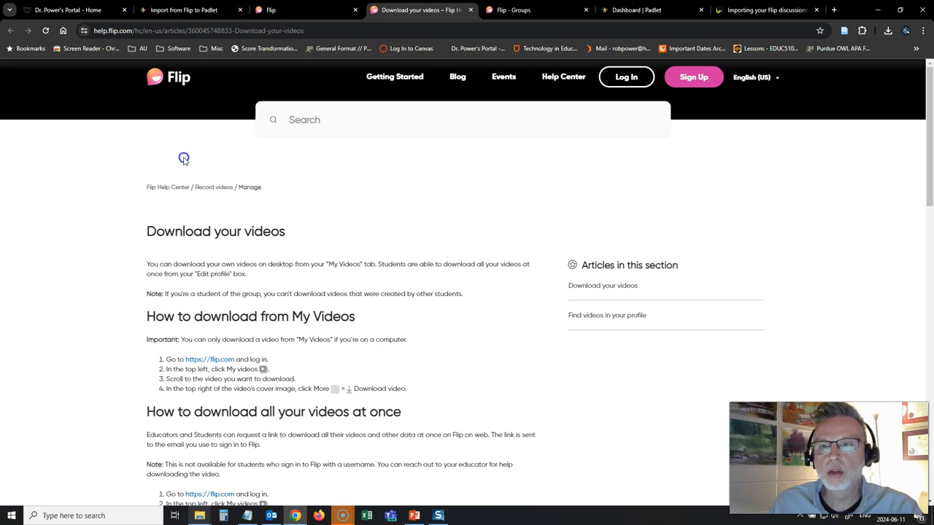
{"action": "mouse_move", "coordinate": [181, 166]}
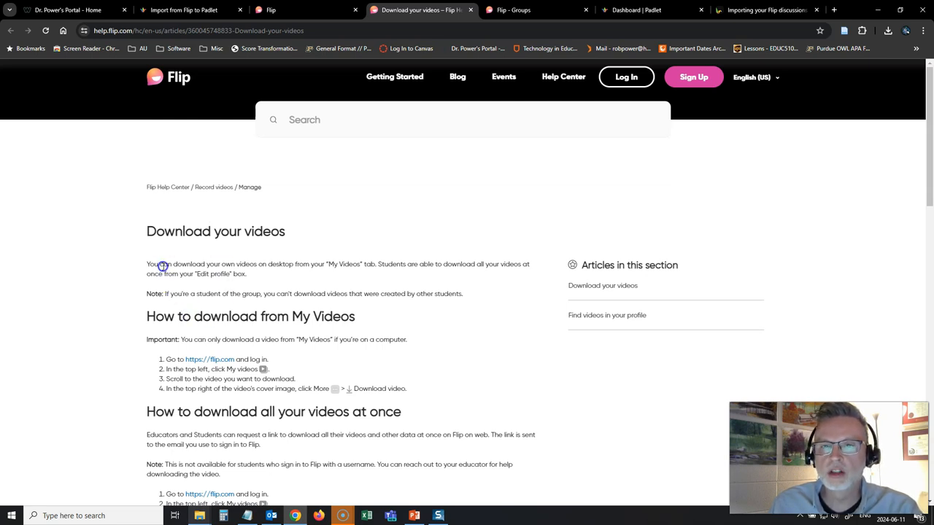
{"action": "mouse_move", "coordinate": [159, 266]}
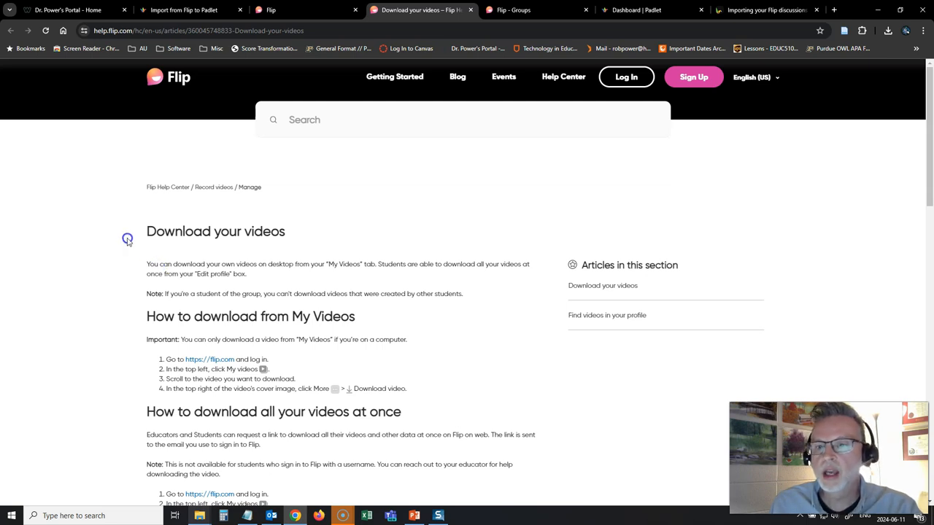
{"action": "mouse_move", "coordinate": [129, 235]}
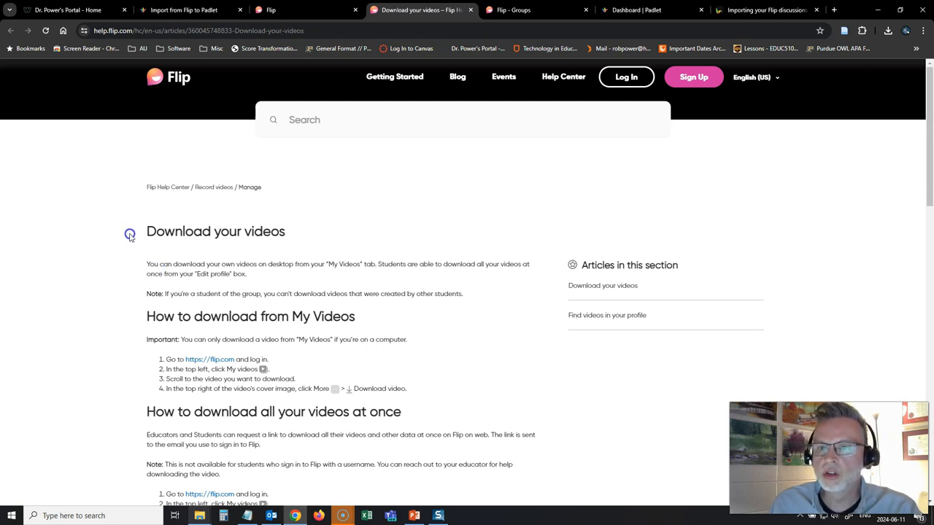
{"action": "mouse_move", "coordinate": [268, 79]}
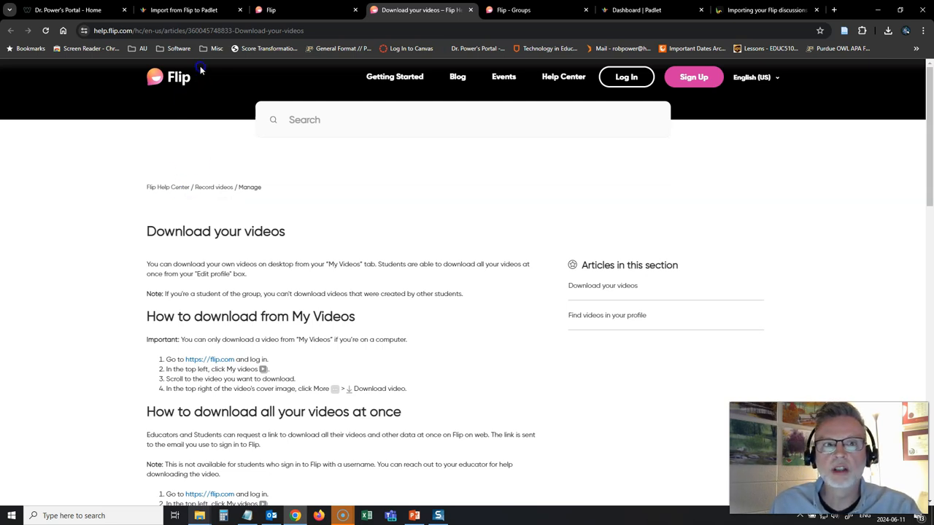
- Return to Padlet's Import from Flip to Padlet page after reading the download article
{"action": "left_click", "coordinate": [183, 9]}
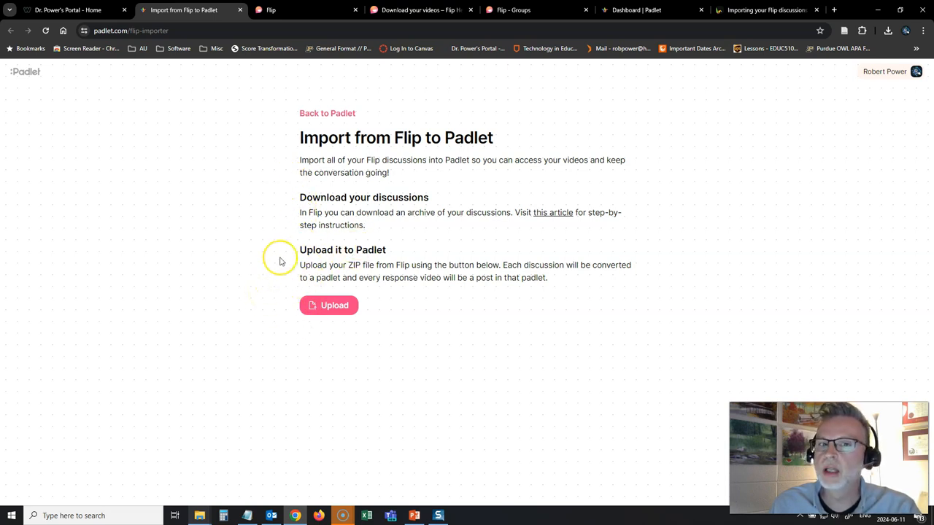
{"action": "mouse_move", "coordinate": [259, 259]}
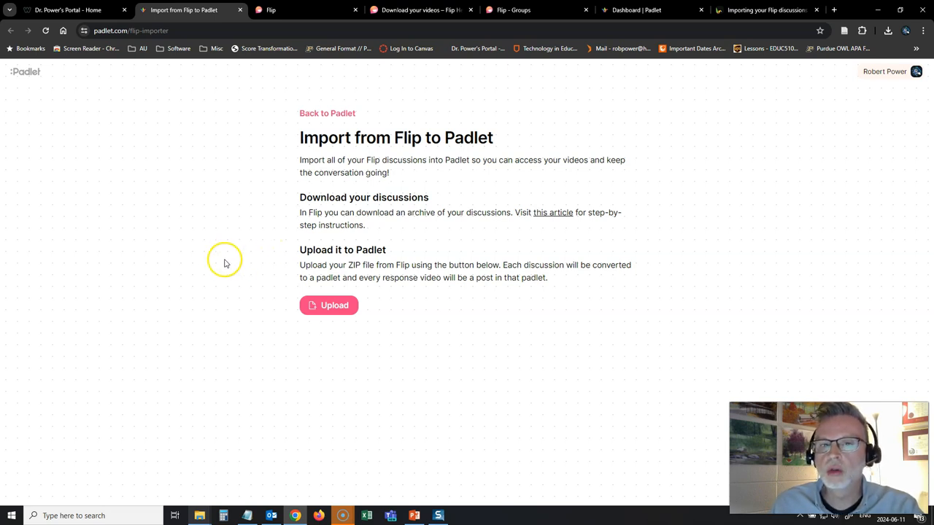
{"action": "mouse_move", "coordinate": [222, 263]}
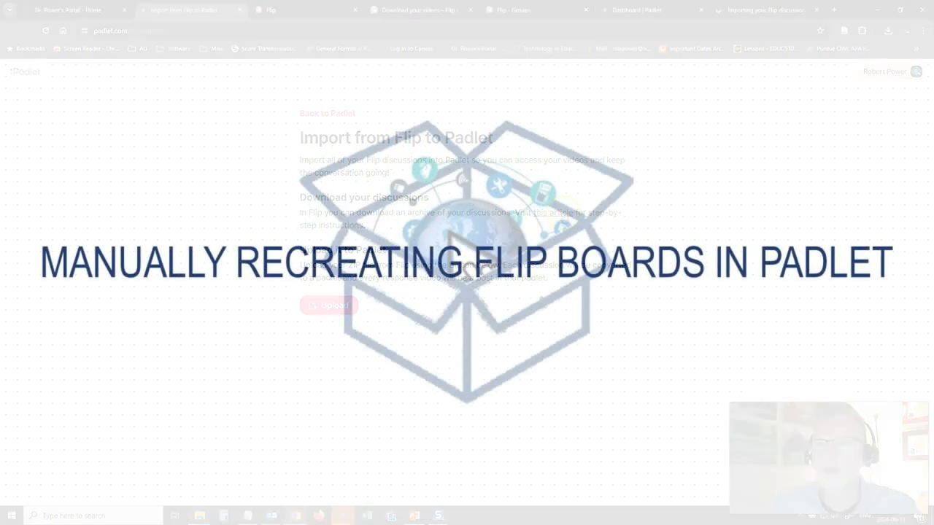
- Show the Padlet dashboard listing the account's own padlets under Made by me
{"action": "left_click", "coordinate": [634, 9]}
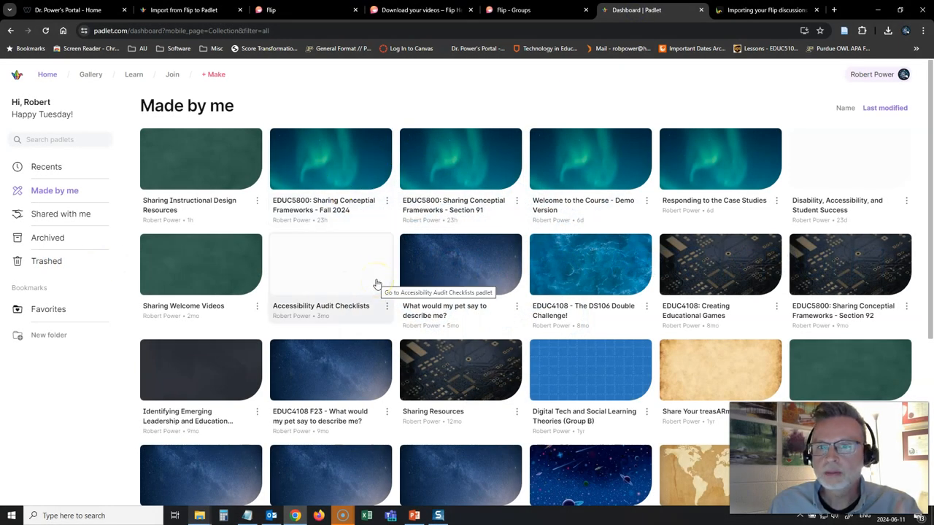
{"action": "mouse_move", "coordinate": [319, 241]}
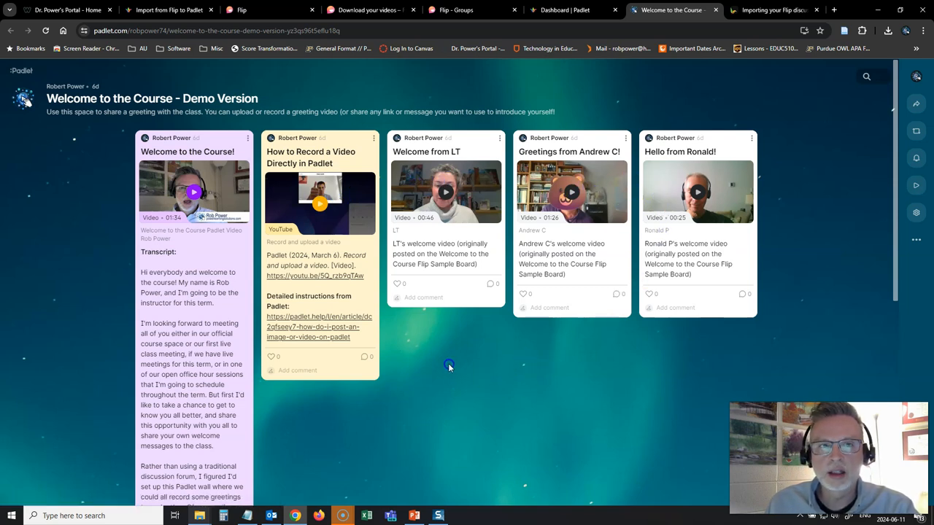
{"action": "mouse_move", "coordinate": [475, 349]}
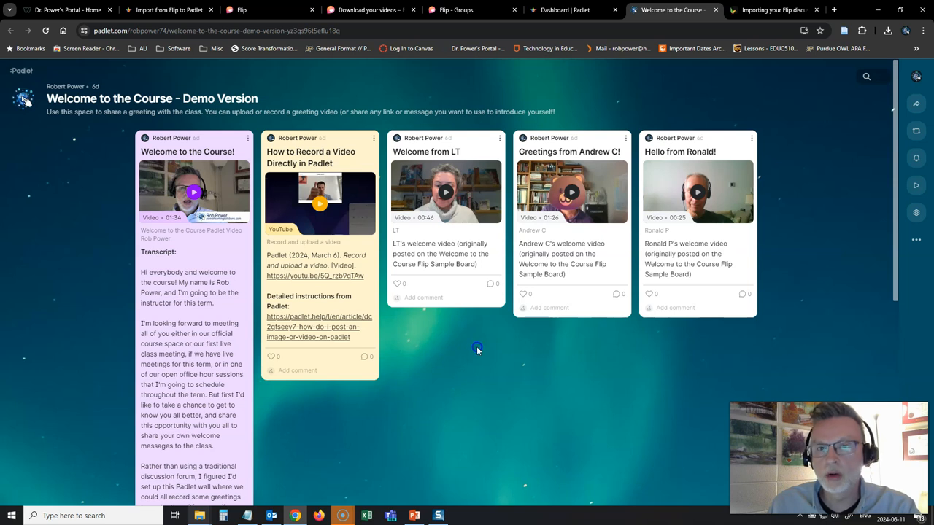
{"action": "mouse_move", "coordinate": [496, 372]}
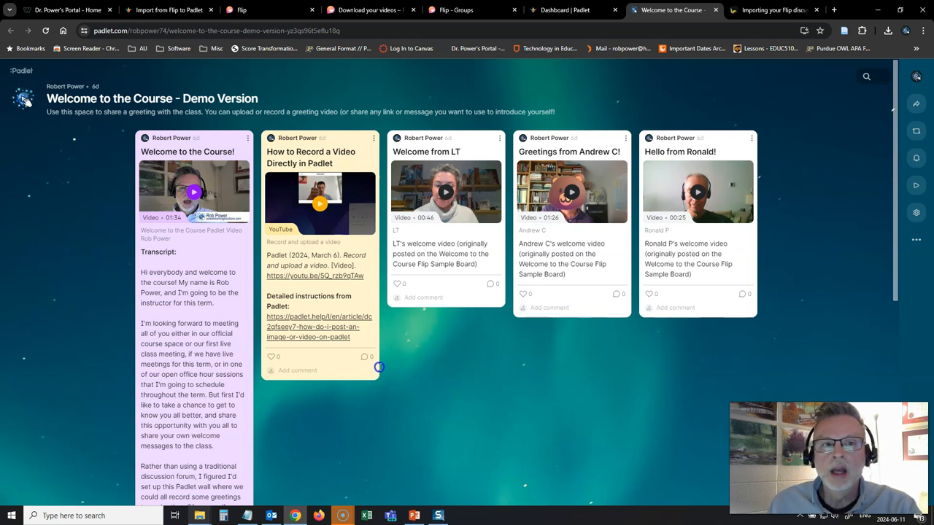
{"action": "mouse_move", "coordinate": [434, 375]}
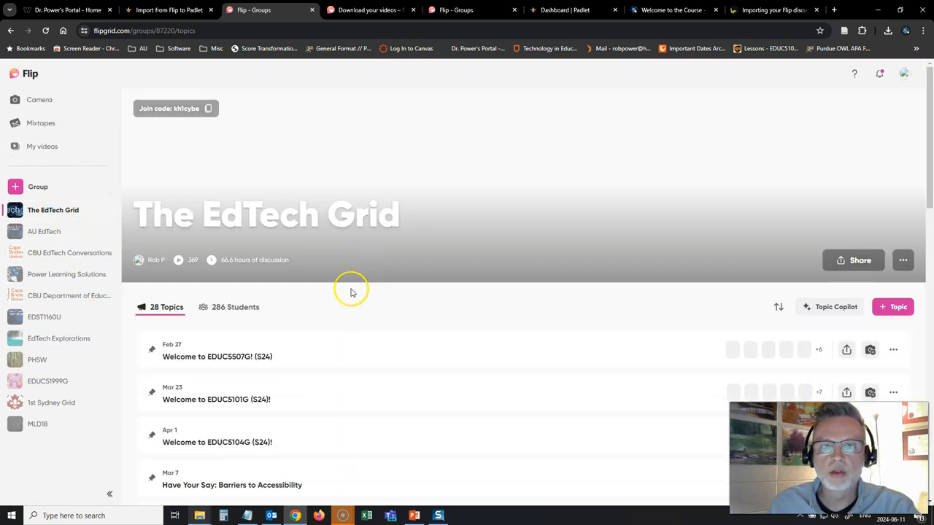
- Scroll through the Quality Assurance topic's 29 student responses
{"action": "scroll", "scroll_direction": "down", "scroll_amount": 3}
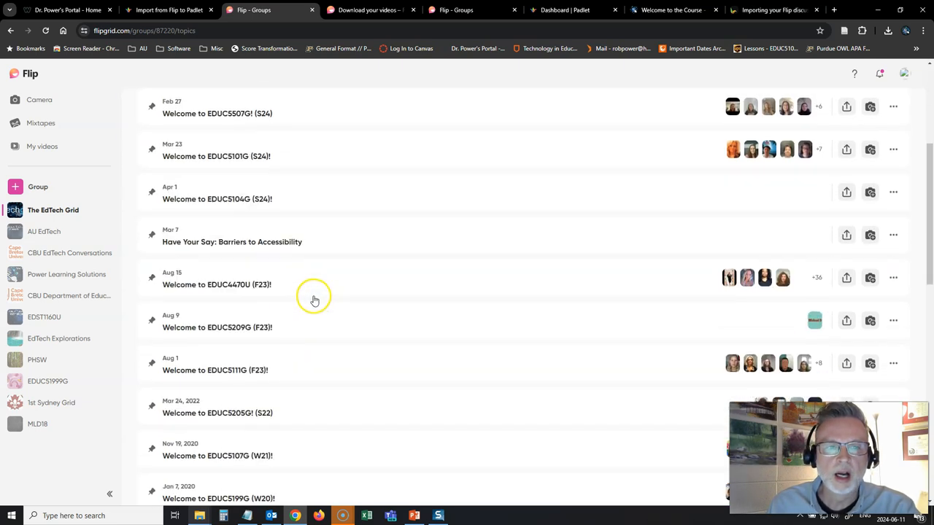
{"action": "scroll", "scroll_direction": "down", "scroll_amount": 3}
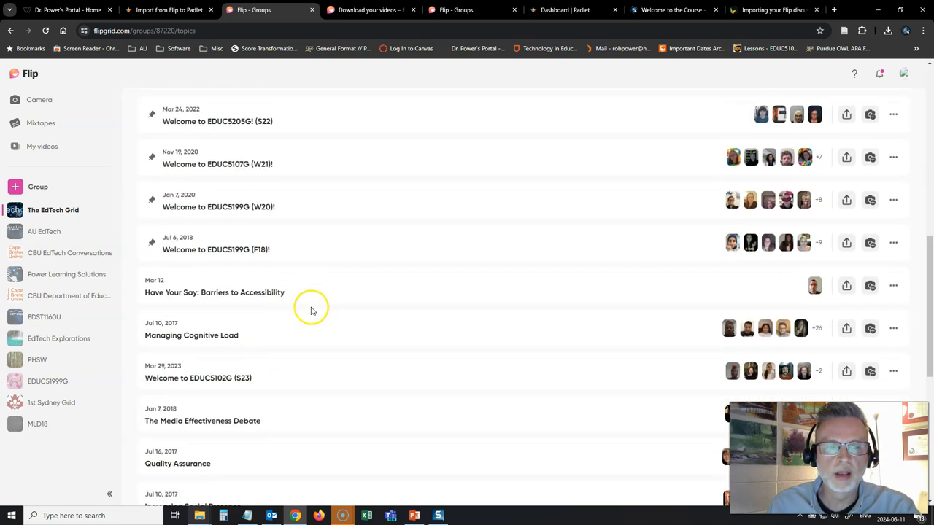
{"action": "scroll", "scroll_direction": "down", "scroll_amount": 3}
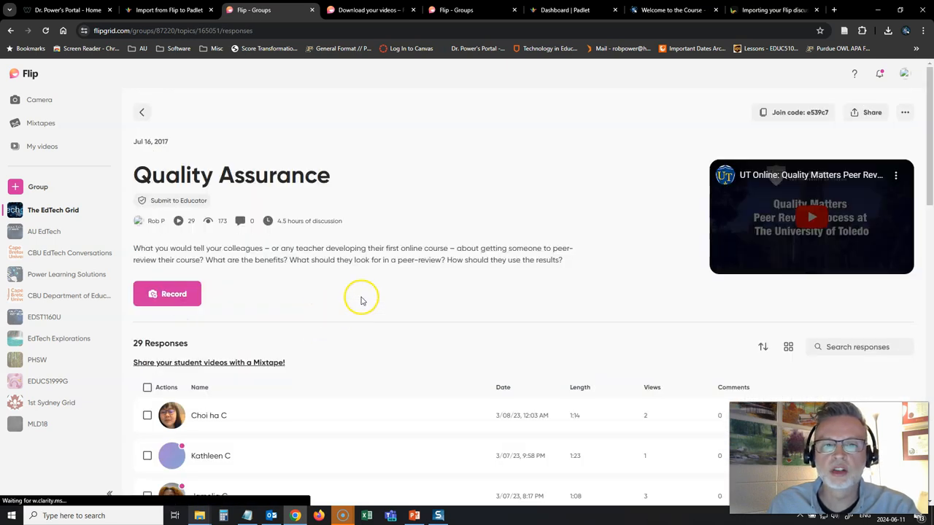
{"action": "mouse_move", "coordinate": [419, 289]}
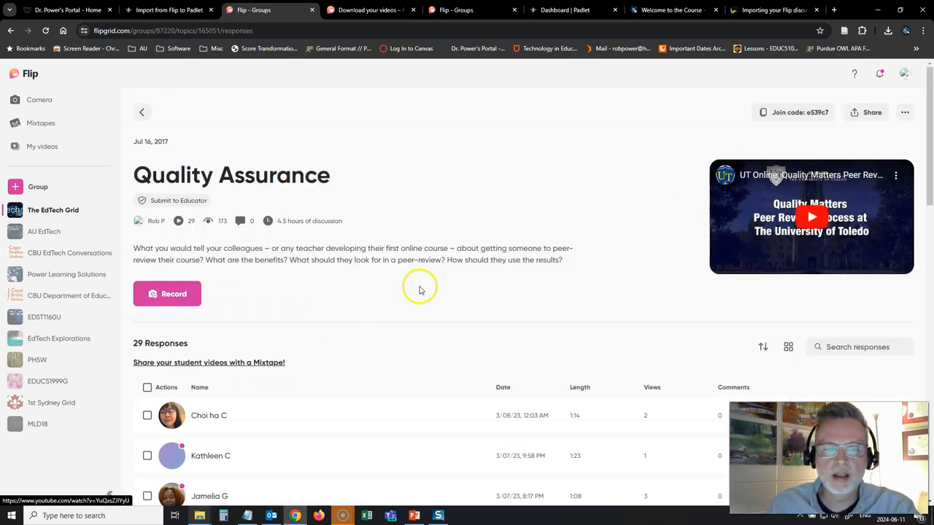
{"action": "mouse_move", "coordinate": [458, 306]}
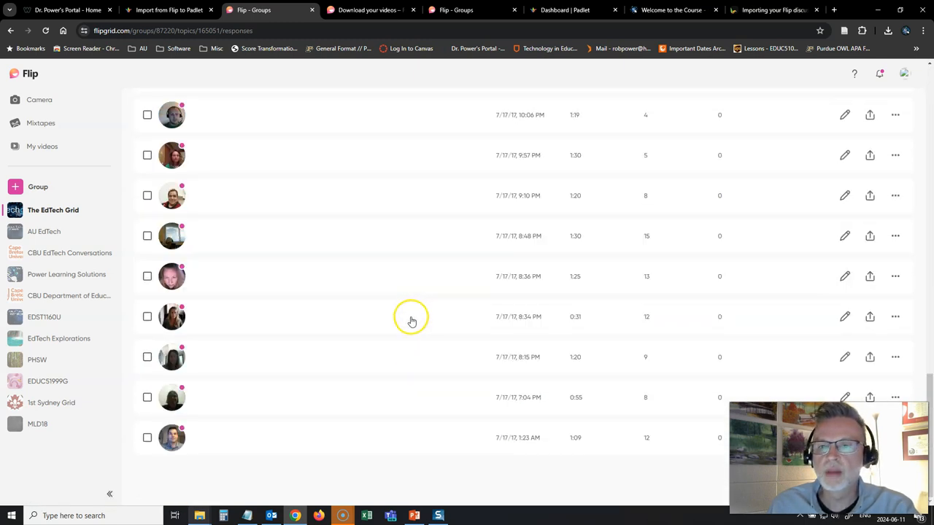
{"action": "mouse_move", "coordinate": [409, 323]}
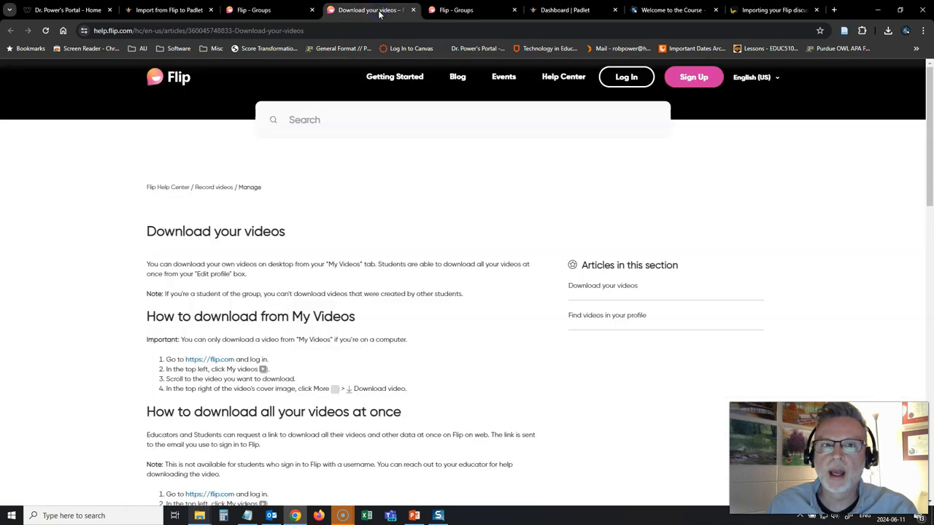
- Create a new blank Padlet board, 'My sublime padlet', via + Make on the dashboard
{"action": "left_click", "coordinate": [573, 9]}
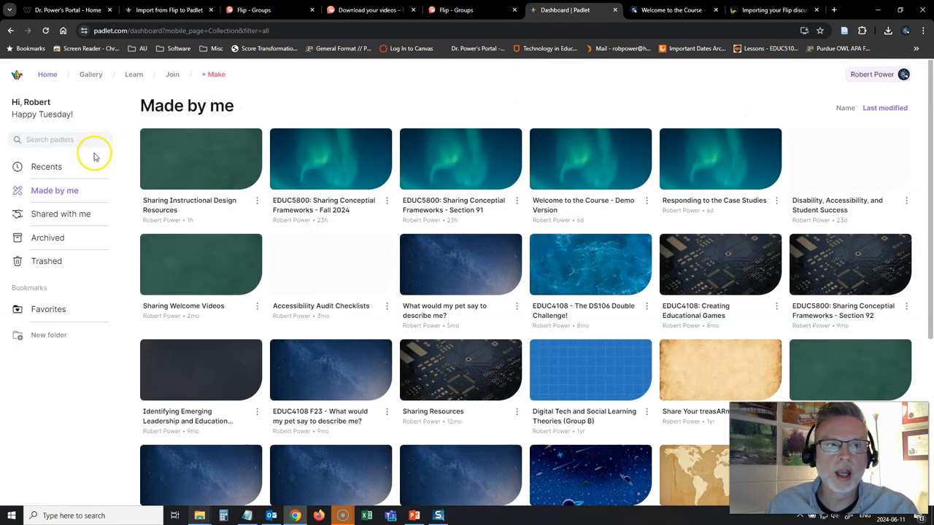
{"action": "mouse_move", "coordinate": [299, 153]}
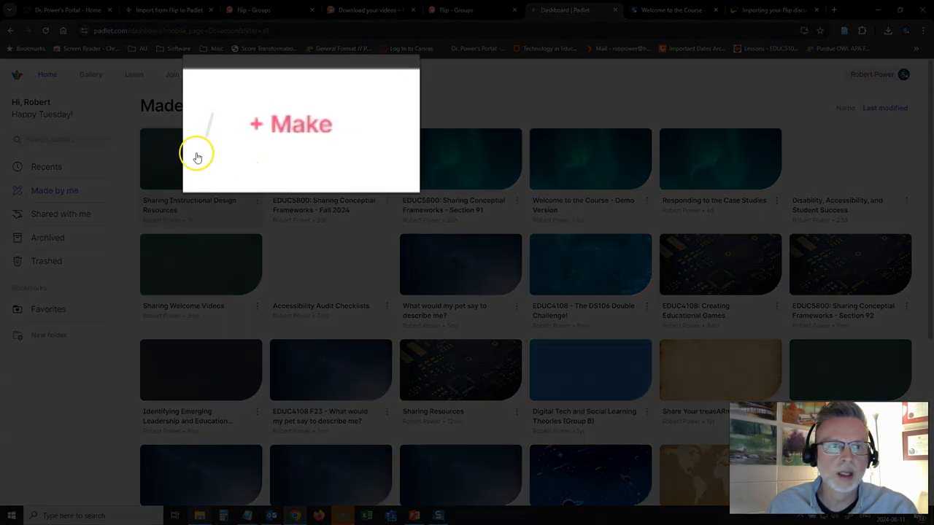
{"action": "left_click", "coordinate": [197, 158]}
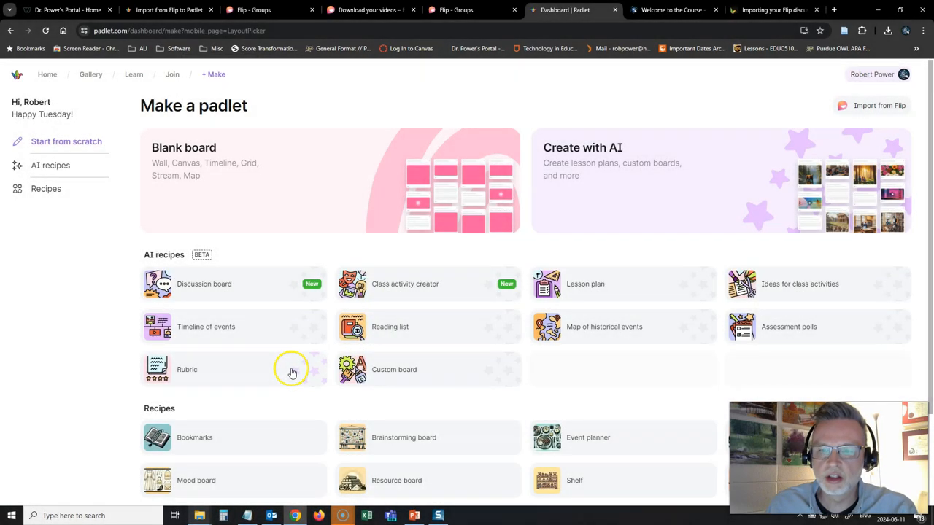
{"action": "mouse_move", "coordinate": [236, 283]}
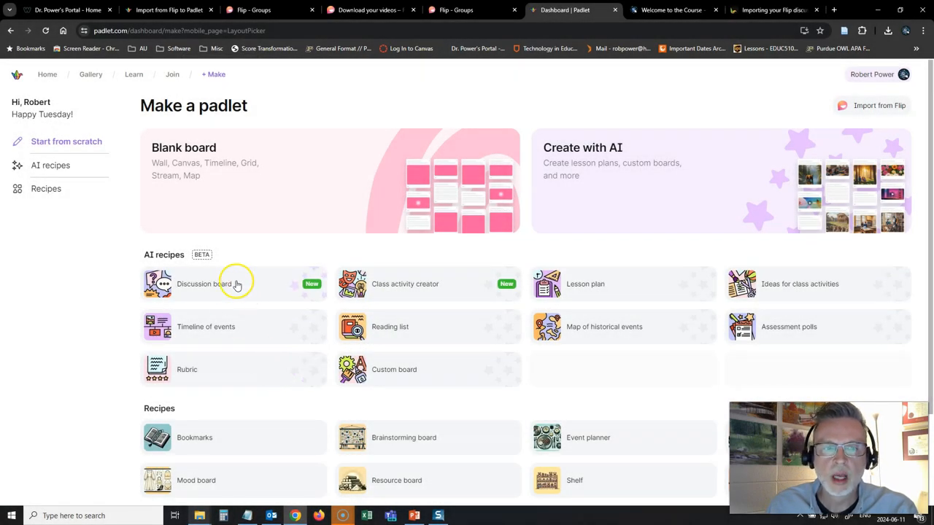
{"action": "scroll", "scroll_direction": "down", "scroll_amount": 3}
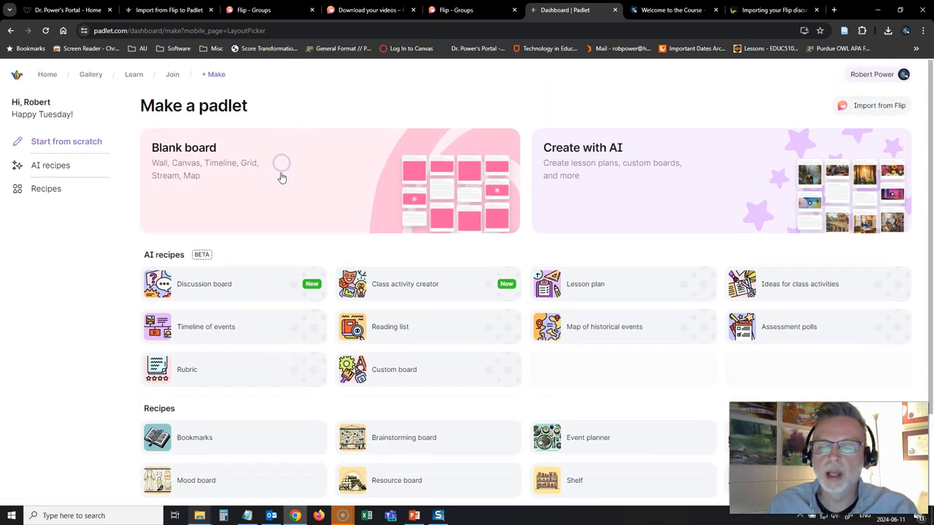
{"action": "left_click", "coordinate": [183, 148]}
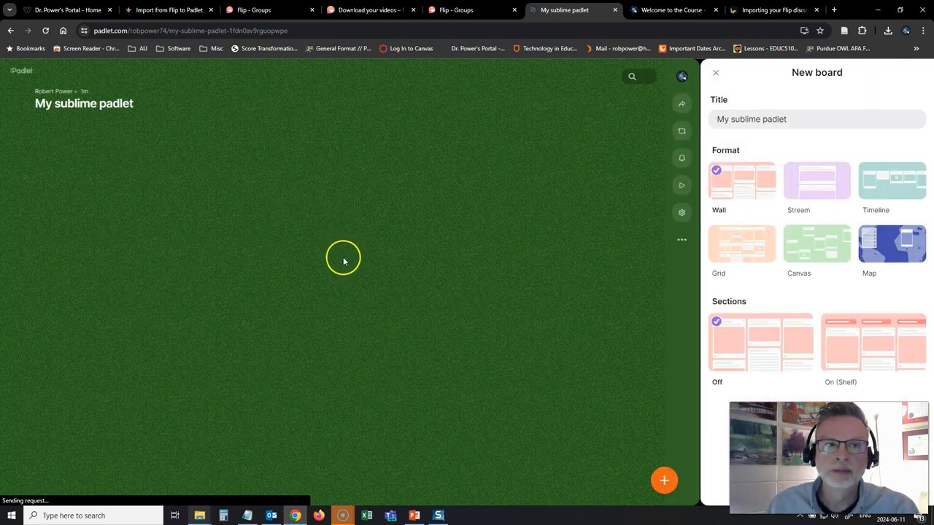
- Title the new board 'Quality Assurance', close the New board panel and bring up its settings
{"action": "left_click", "coordinate": [817, 119]}
{"action": "type", "text": "Quality Assurance"}
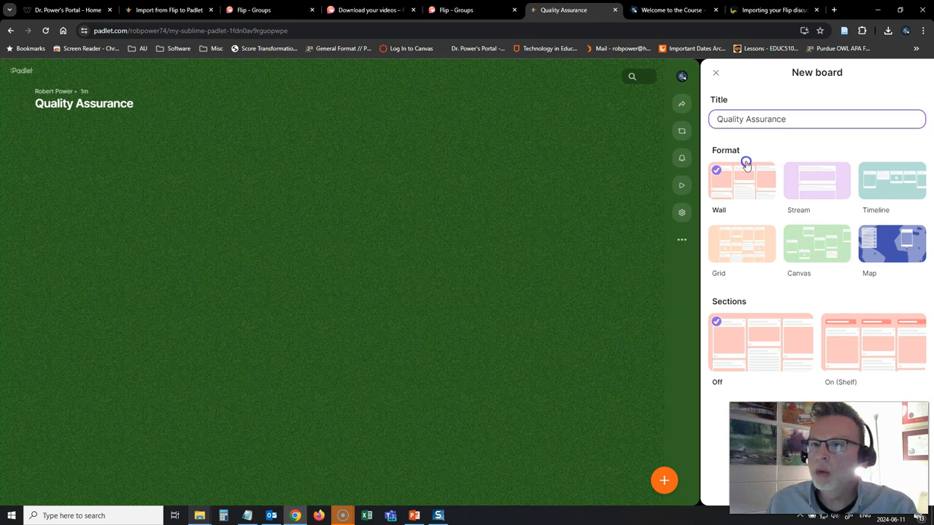
{"action": "mouse_move", "coordinate": [774, 140]}
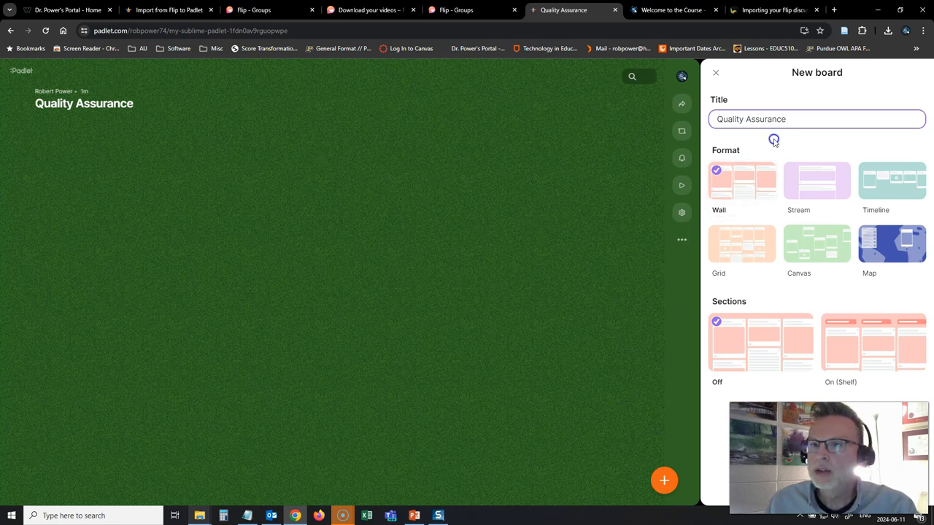
{"action": "left_click", "coordinate": [715, 73]}
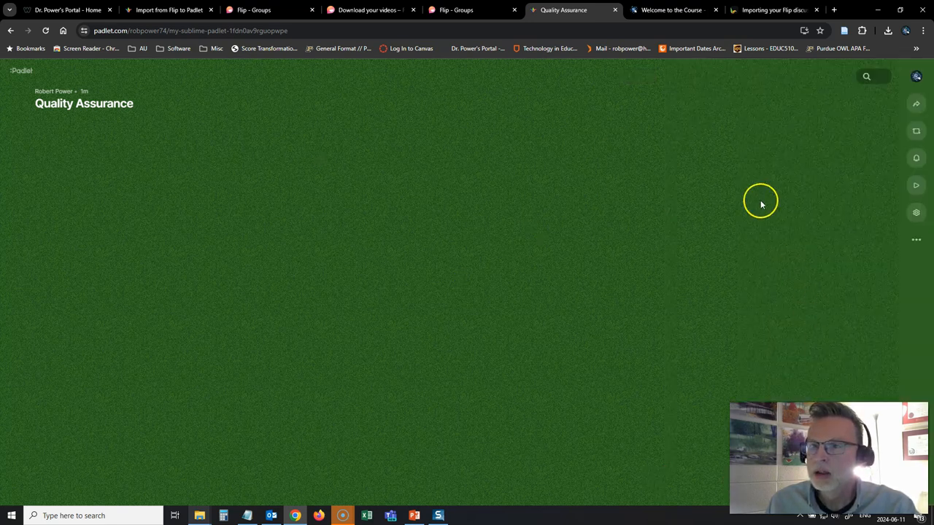
{"action": "left_click", "coordinate": [916, 76]}
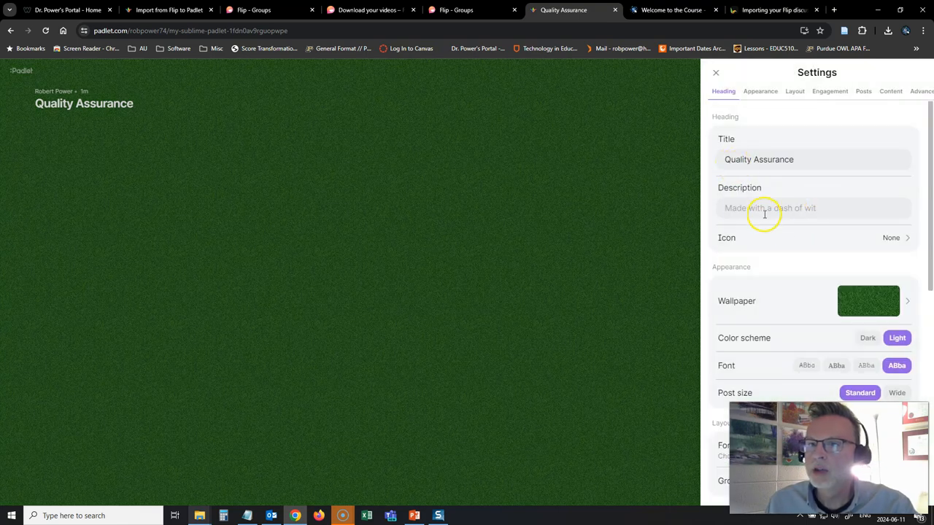
- Set the description to 'What you would tell your colleagues – or any teacher developing their first online co...' and reopen settings at Wallpaper
{"action": "type", "text": "What you would tell your colleagues – or any teacher developing their first online course – about getting someone to peer-review their course? What are the benefits? What should they look for in a peer-review? How should they use the results?"}
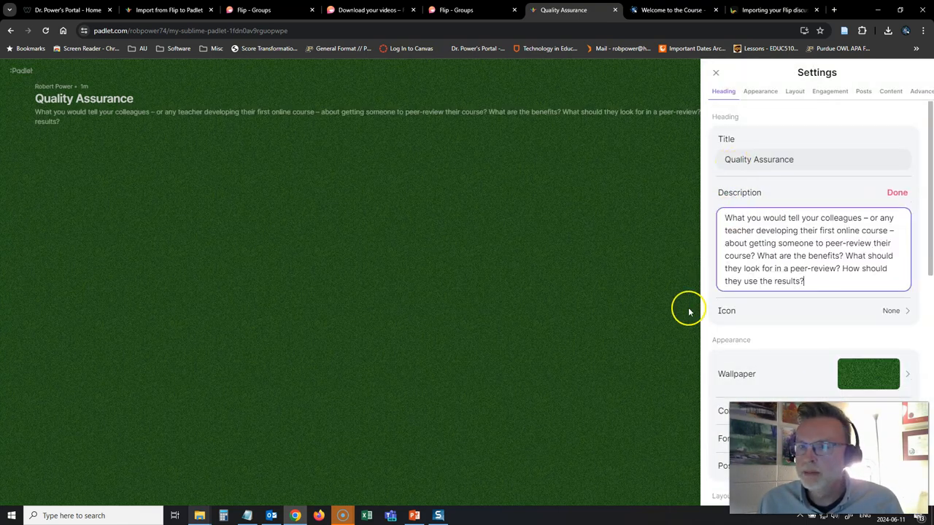
{"action": "left_click", "coordinate": [714, 73]}
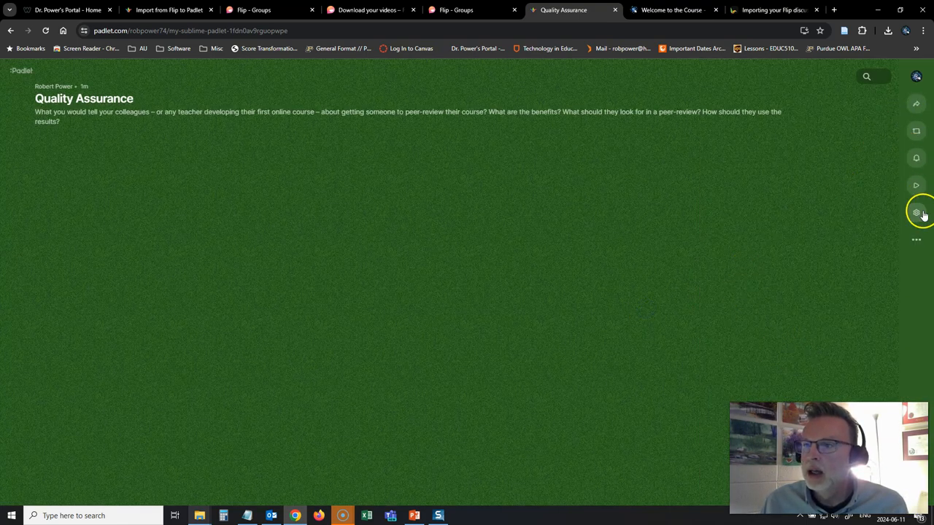
{"action": "left_click", "coordinate": [916, 213]}
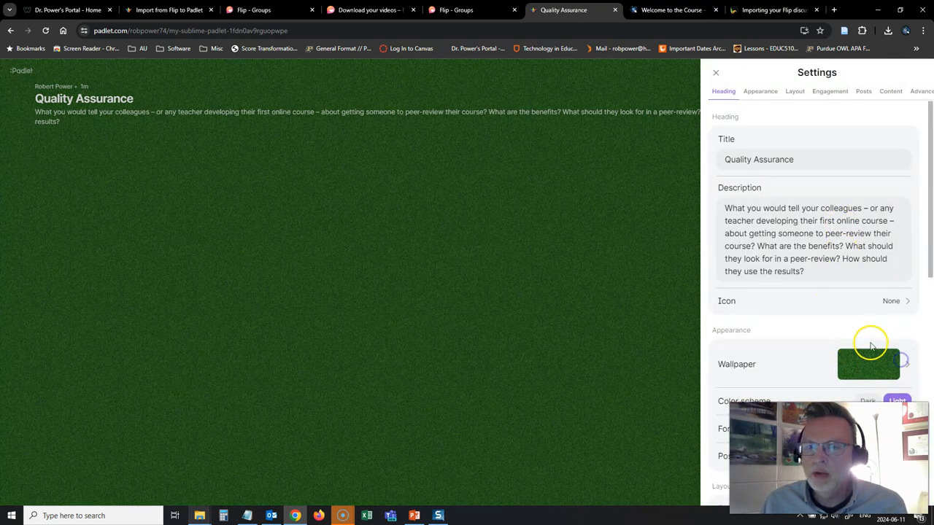
{"action": "left_click", "coordinate": [868, 364]}
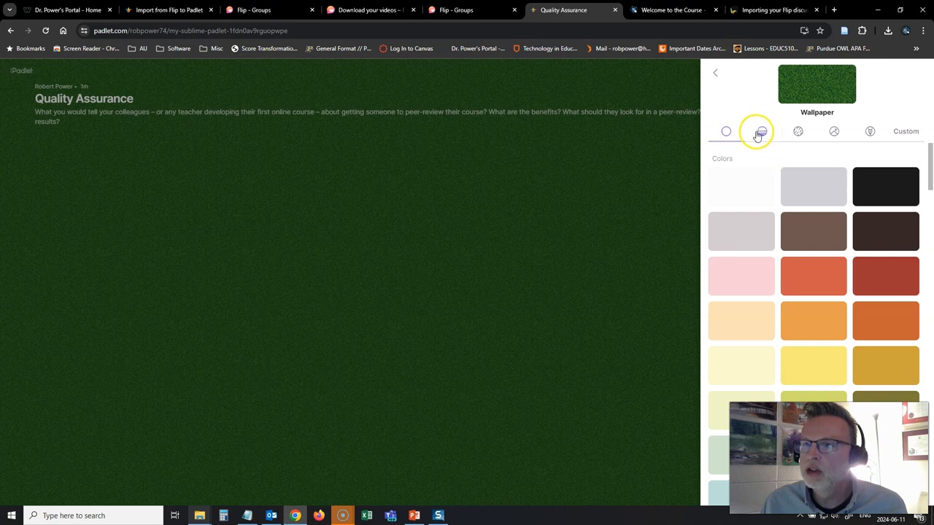
- Choose the dark circuit-board photo from the Photos wallpapers and save it
{"action": "left_click", "coordinate": [835, 131]}
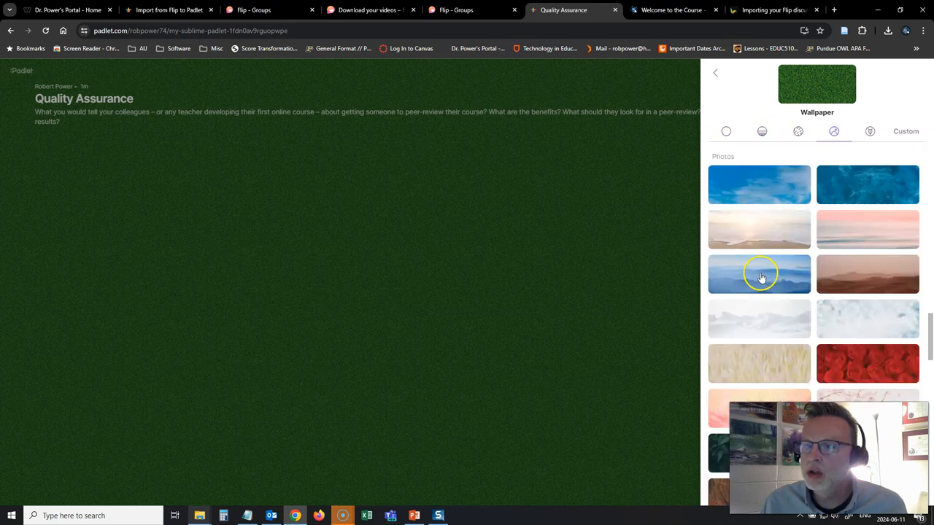
{"action": "scroll", "scroll_direction": "down", "scroll_amount": 3}
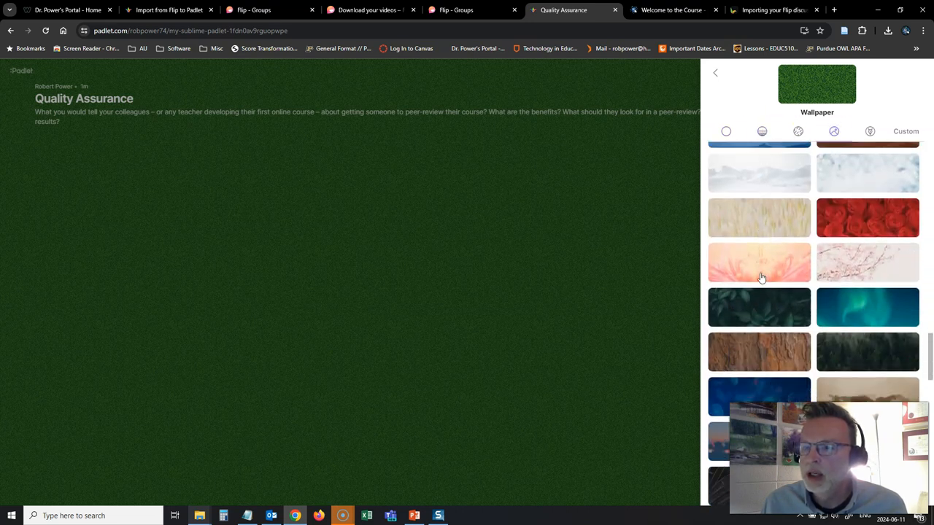
{"action": "scroll", "scroll_direction": "down", "scroll_amount": 3}
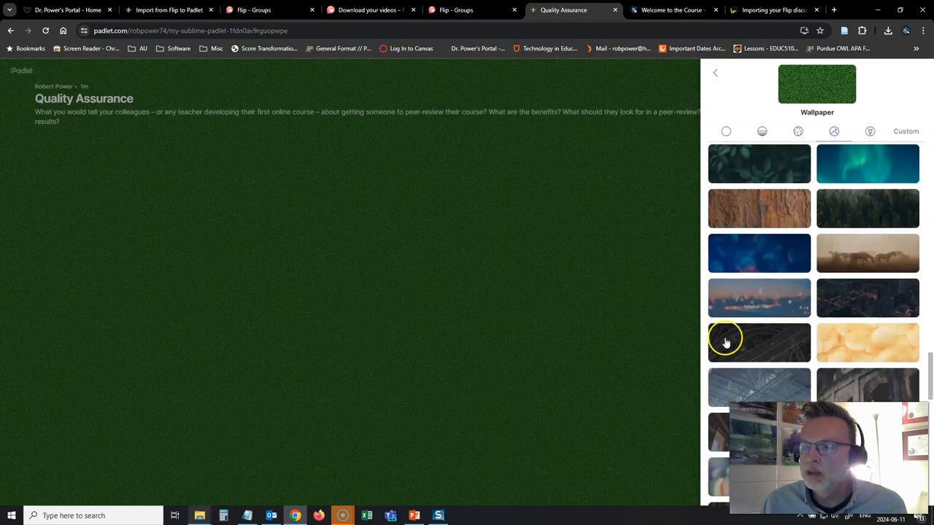
{"action": "scroll", "scroll_direction": "down", "scroll_amount": 3}
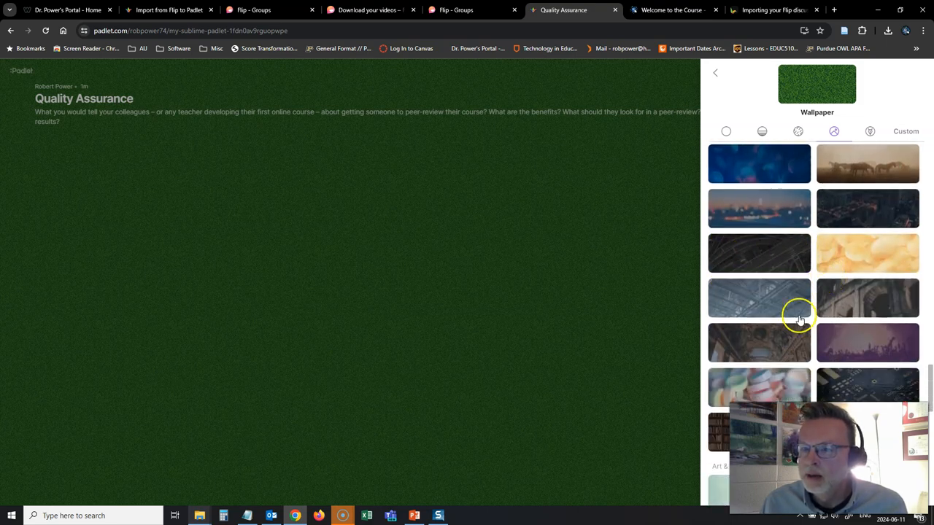
{"action": "scroll", "scroll_direction": "down", "scroll_amount": 3}
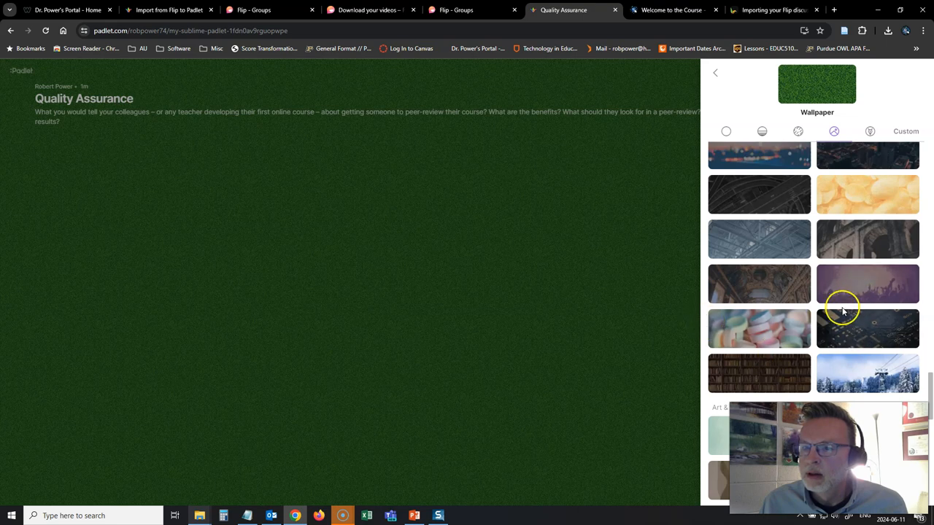
{"action": "left_click", "coordinate": [867, 330]}
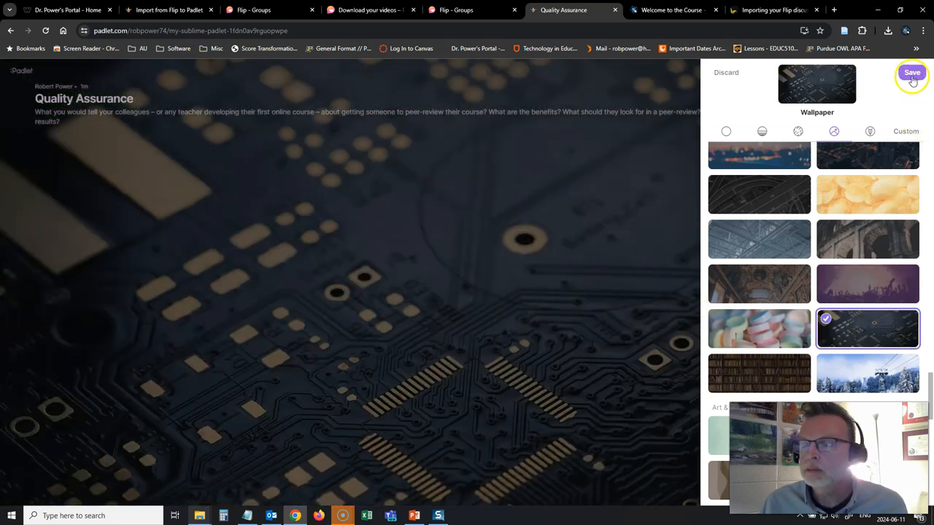
{"action": "left_click", "coordinate": [910, 73]}
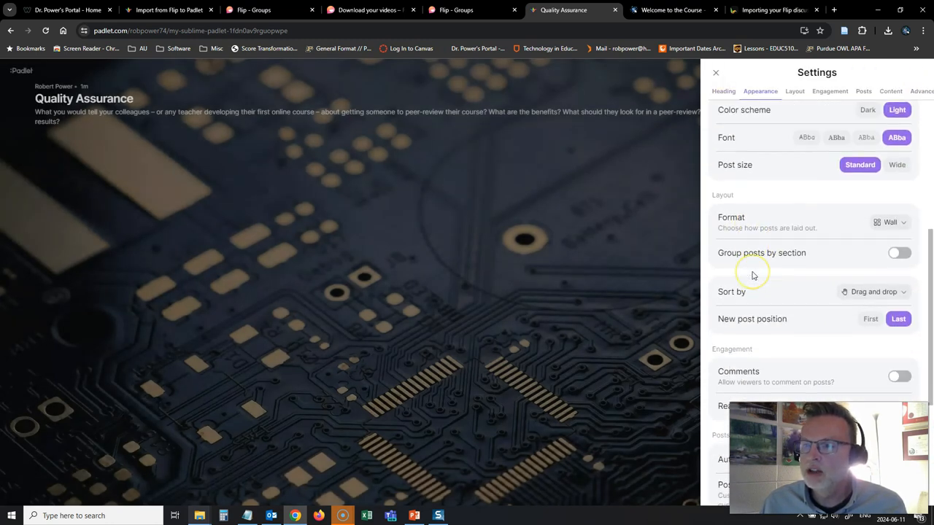
- Glance at Layout options, close settings and switch to the Import from Flip to Padlet page
{"action": "left_click", "coordinate": [794, 91]}
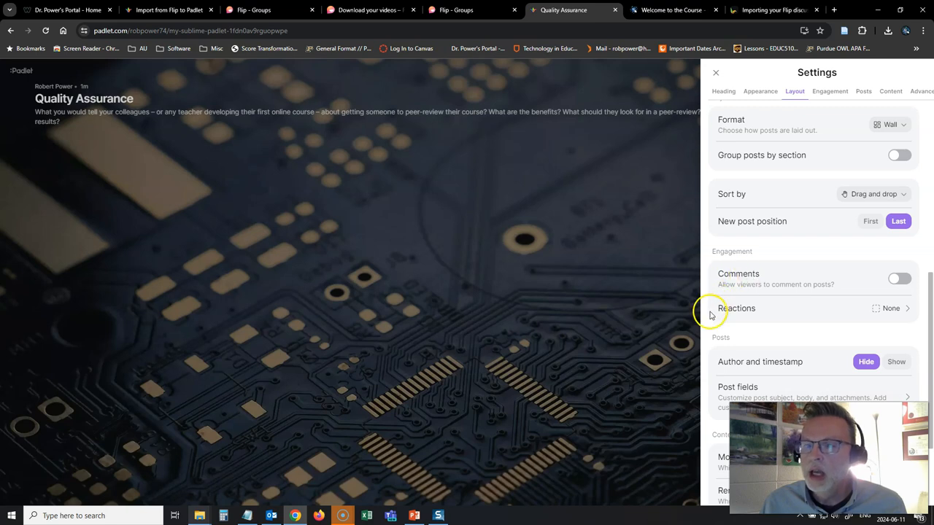
{"action": "left_click", "coordinate": [715, 73]}
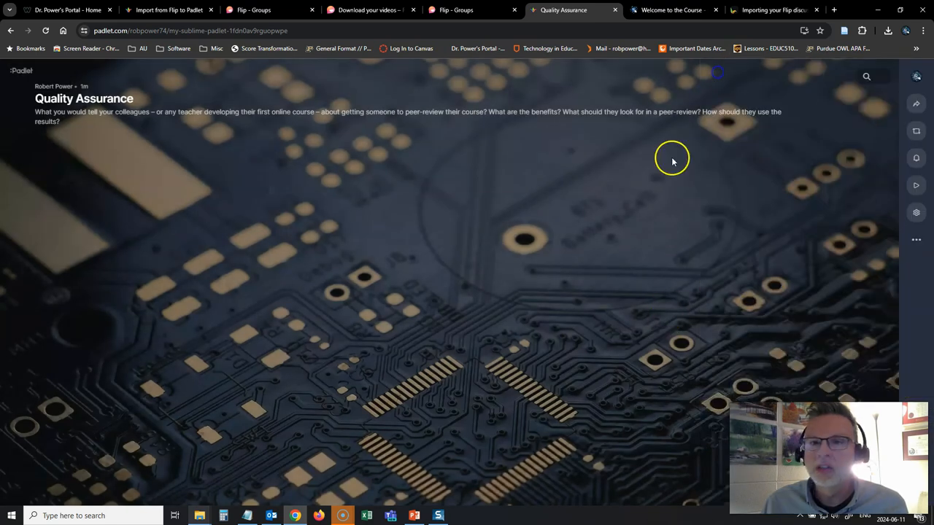
{"action": "mouse_move", "coordinate": [312, 239]}
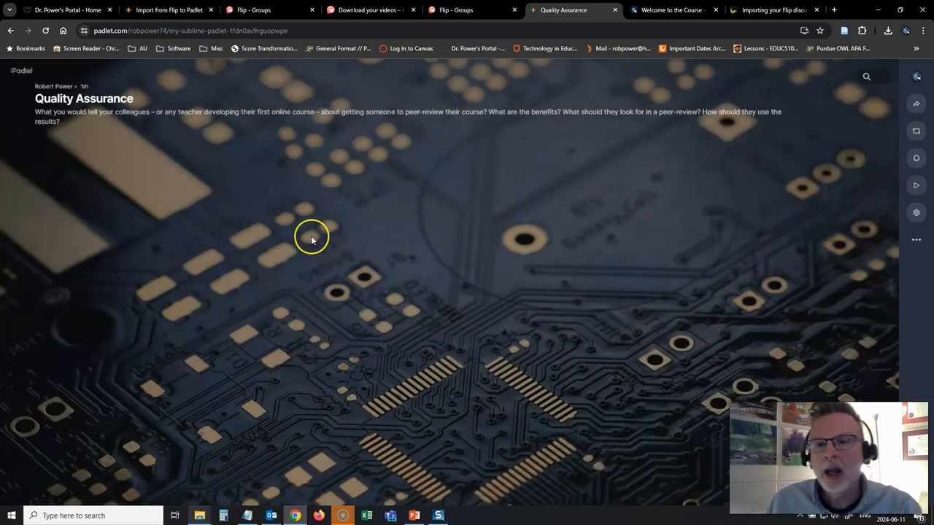
{"action": "mouse_move", "coordinate": [300, 253]}
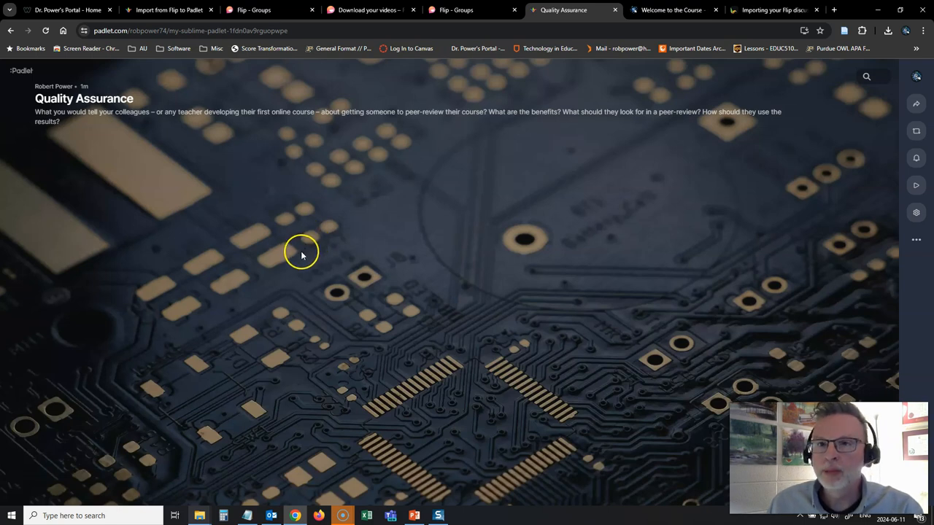
{"action": "left_click", "coordinate": [168, 9]}
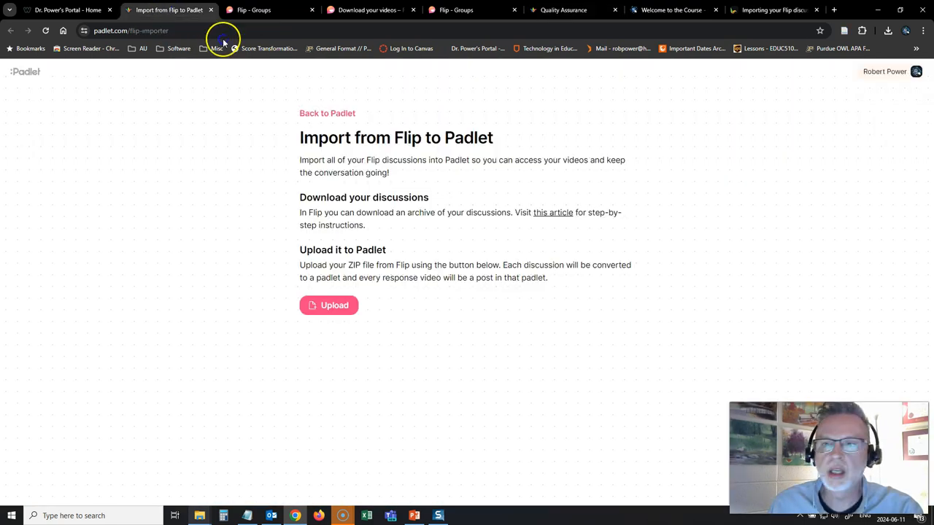
- Copy the YouTube video's link address from the Quality Assurance topic in Flip
{"action": "left_click", "coordinate": [251, 9]}
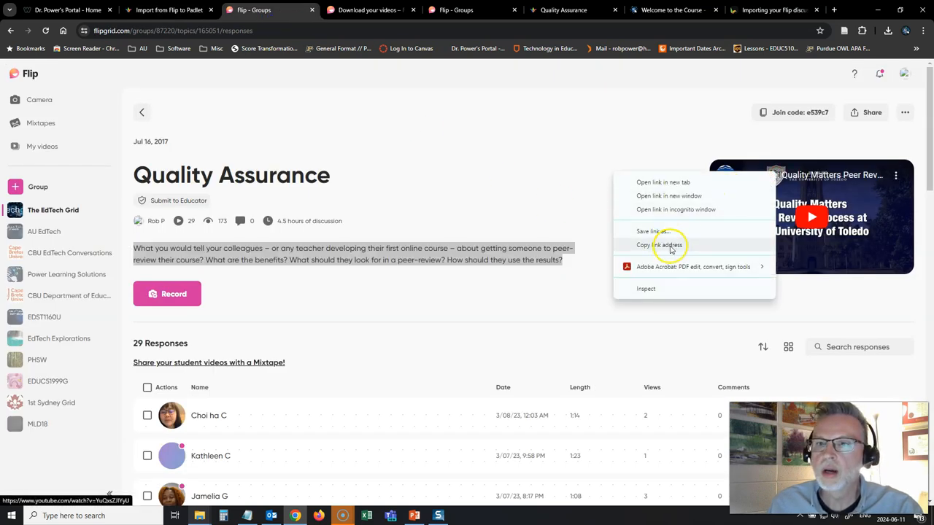
{"action": "left_click", "coordinate": [659, 245]}
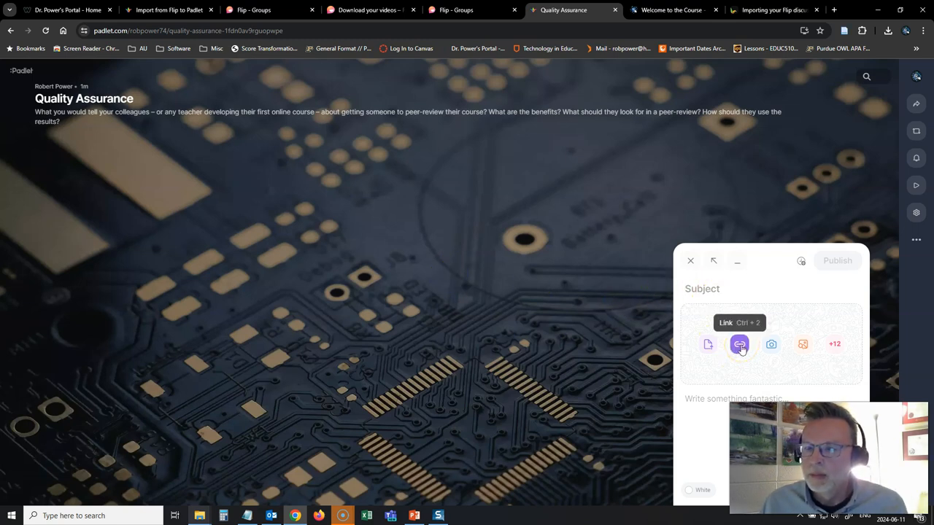
{"action": "left_click", "coordinate": [738, 345]}
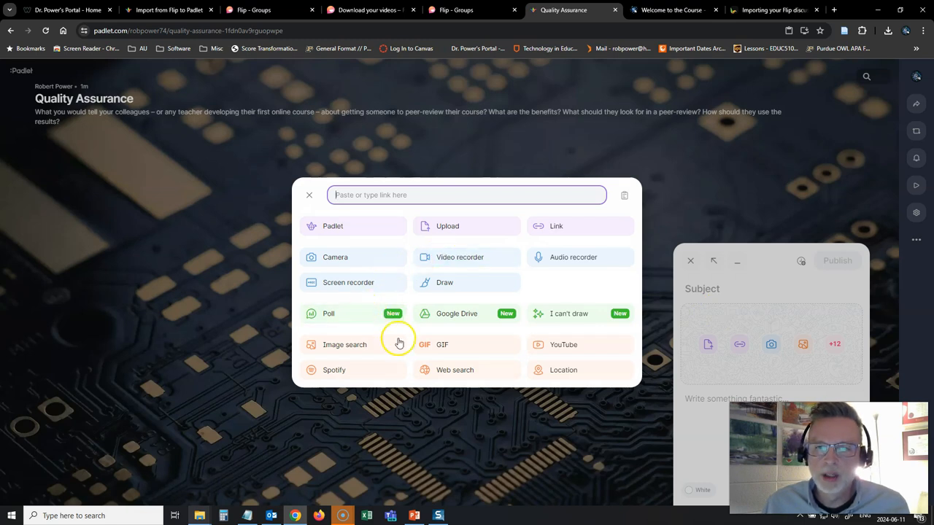
{"action": "left_click", "coordinate": [563, 344]}
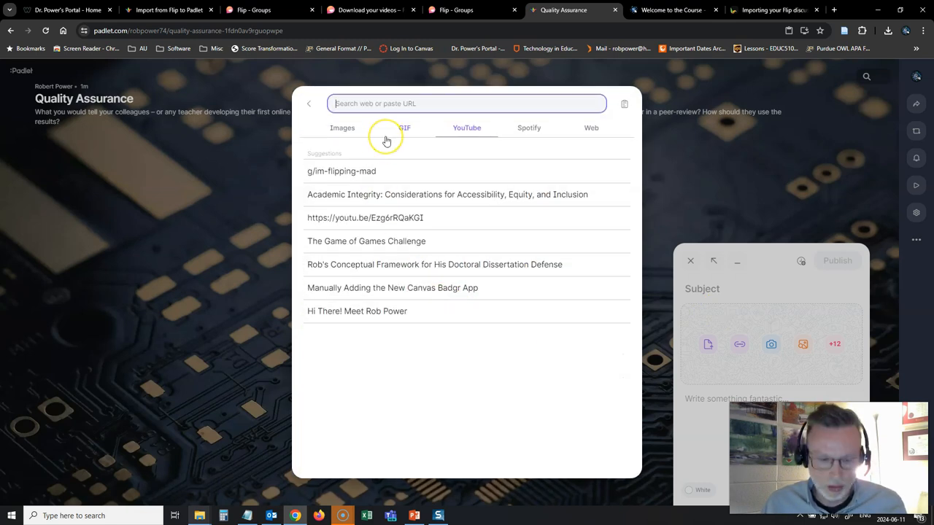
{"action": "type", "text": "https://www.youtube.com/watch?v=YuQxsZJIYyU"}
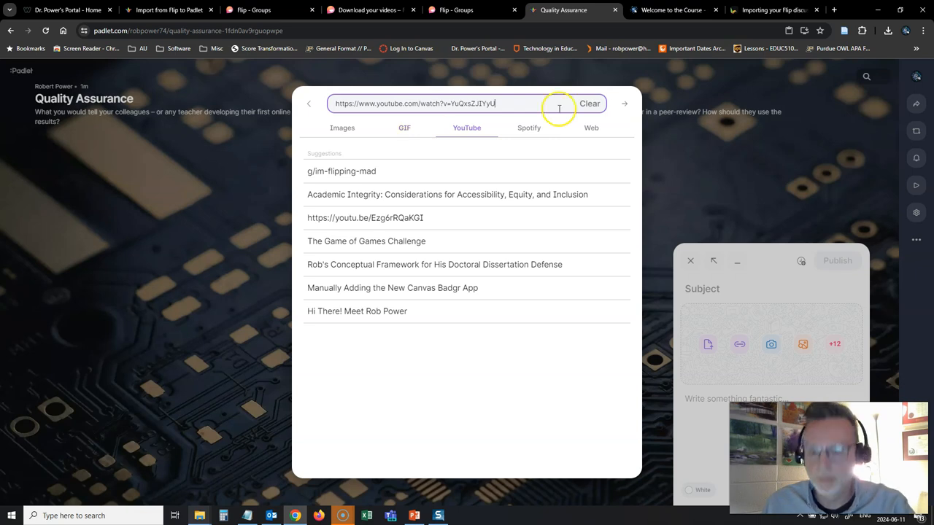
{"action": "left_click", "coordinate": [624, 102]}
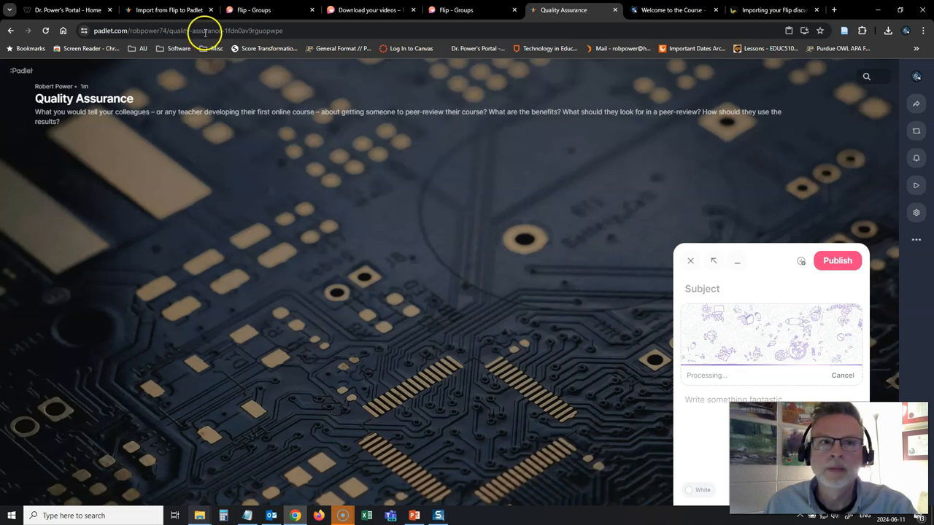
{"action": "left_click", "coordinate": [270, 9]}
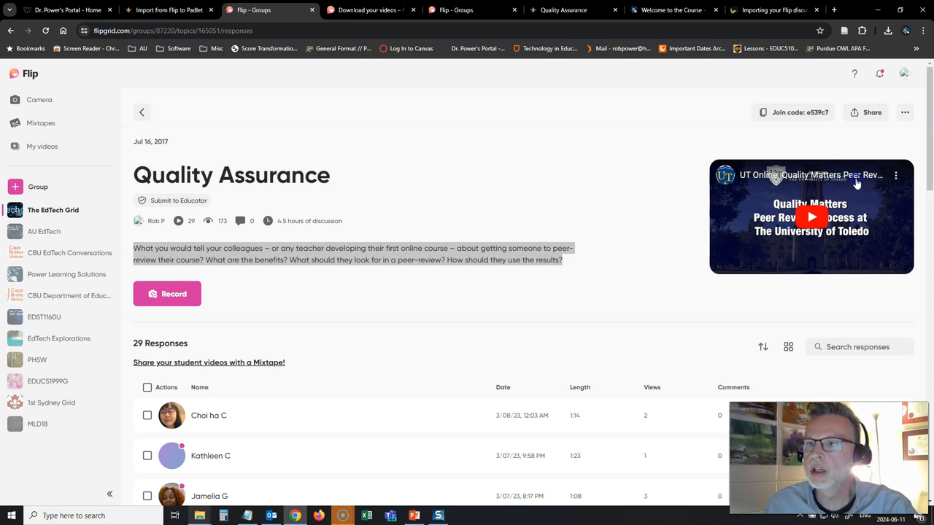
{"action": "mouse_move", "coordinate": [576, 9]}
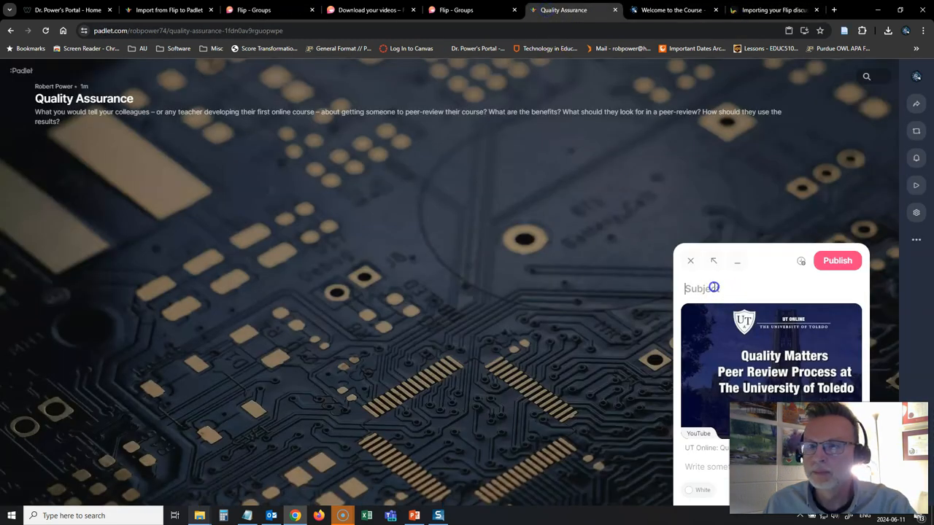
- Give the post the subject 'U of T Quality Matters Peer Review Process', make it yellow and publish it
{"action": "type", "text": "U of T Quality Matters"}
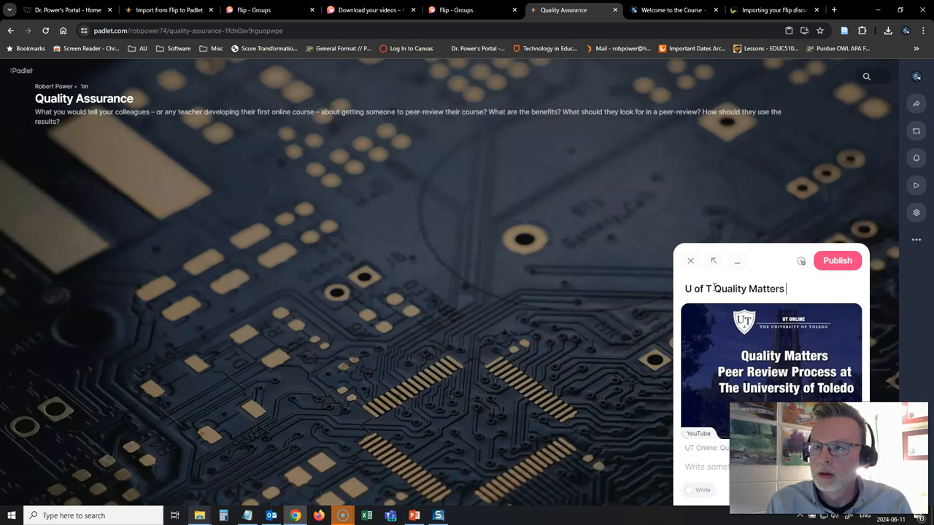
{"action": "type", "text": "Peer Review"}
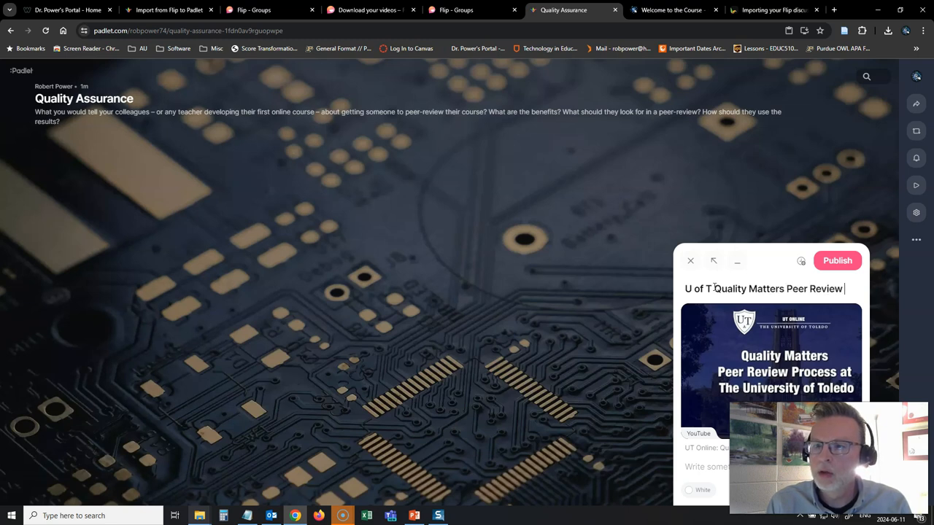
{"action": "type", "text": "Process"}
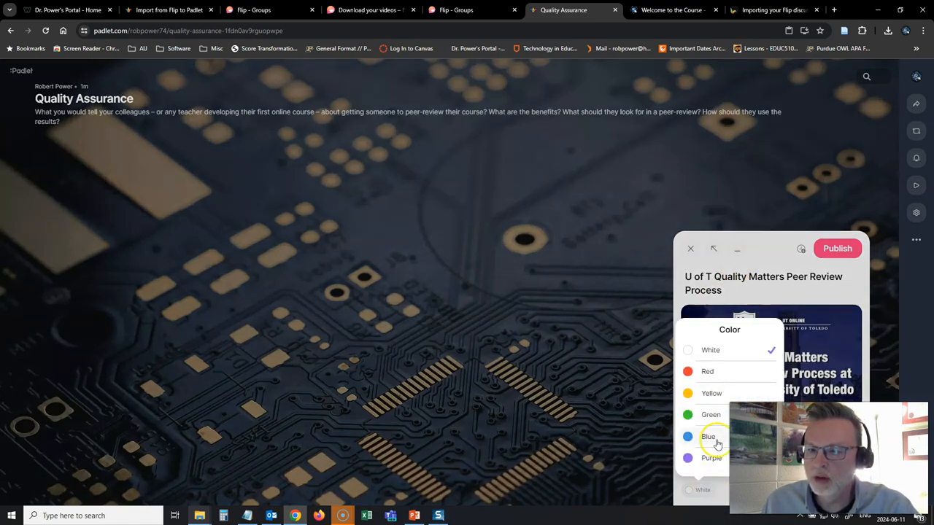
{"action": "left_click", "coordinate": [712, 394]}
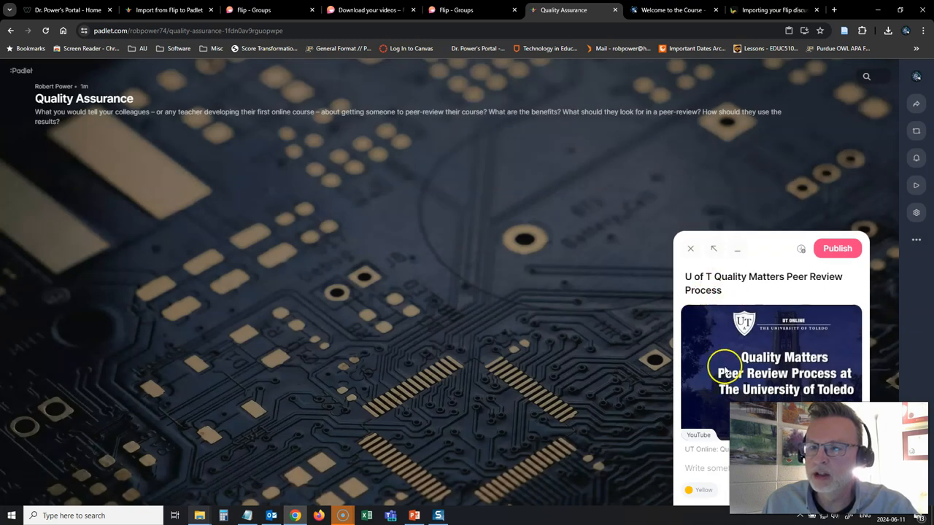
{"action": "left_click", "coordinate": [690, 248]}
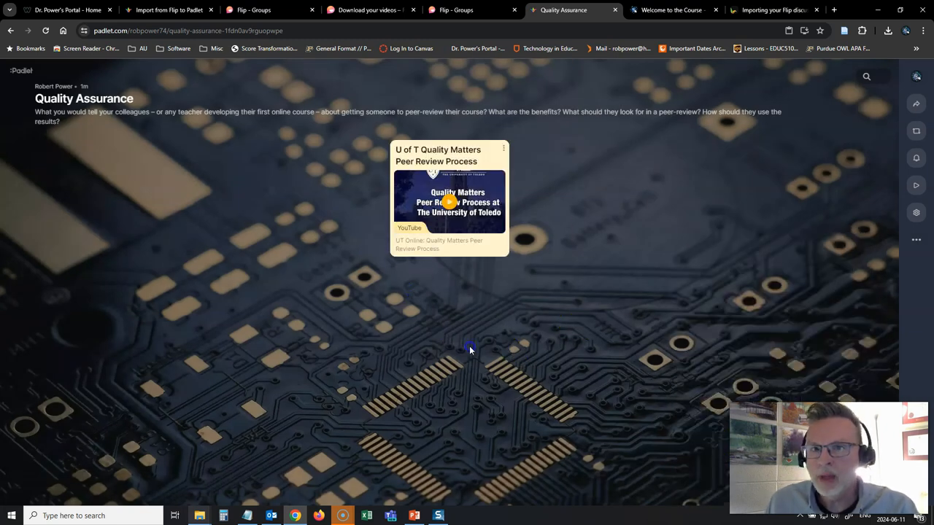
{"action": "mouse_move", "coordinate": [542, 321]}
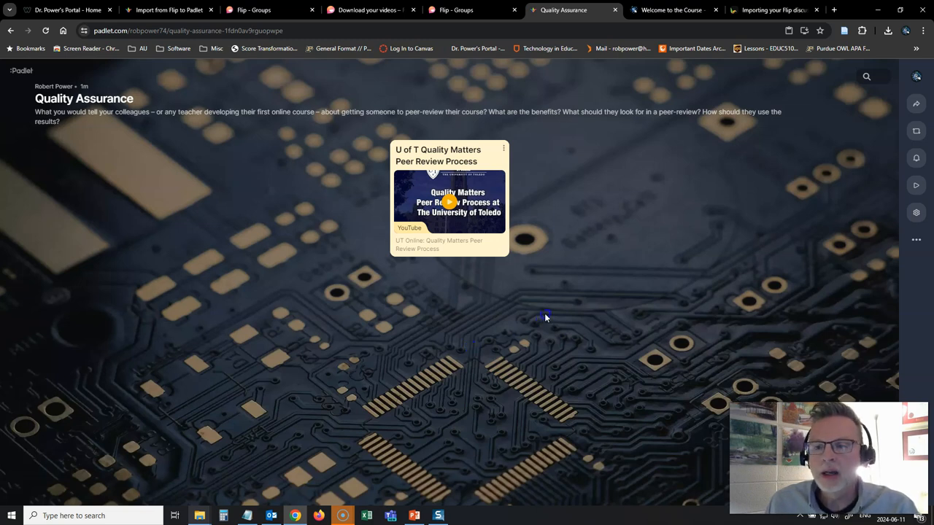
- In a duplicated tab, reach the demo wall via Recents, edit its video-recording post to copy its text, and return
{"action": "right_click", "coordinate": [575, 9]}
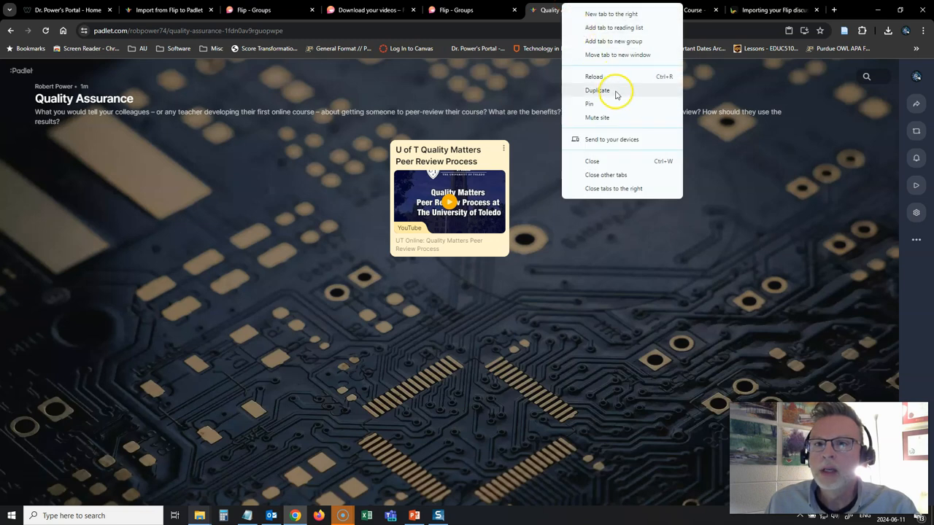
{"action": "left_click", "coordinate": [596, 90]}
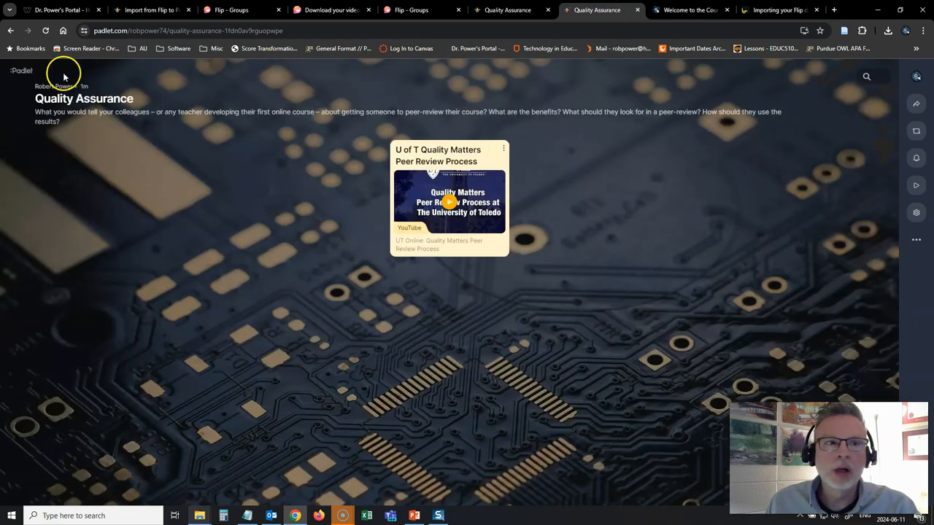
{"action": "left_click", "coordinate": [22, 70]}
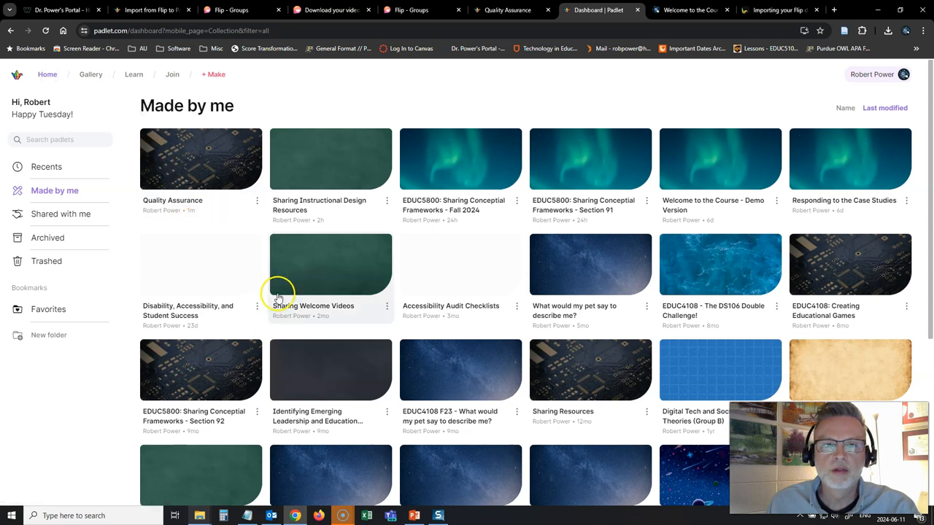
{"action": "mouse_move", "coordinate": [338, 199]}
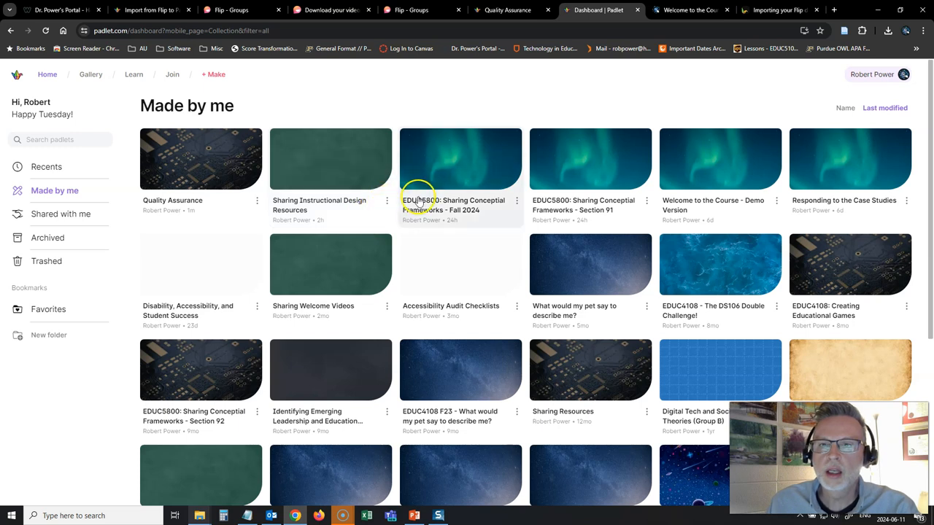
{"action": "left_click", "coordinate": [47, 166]}
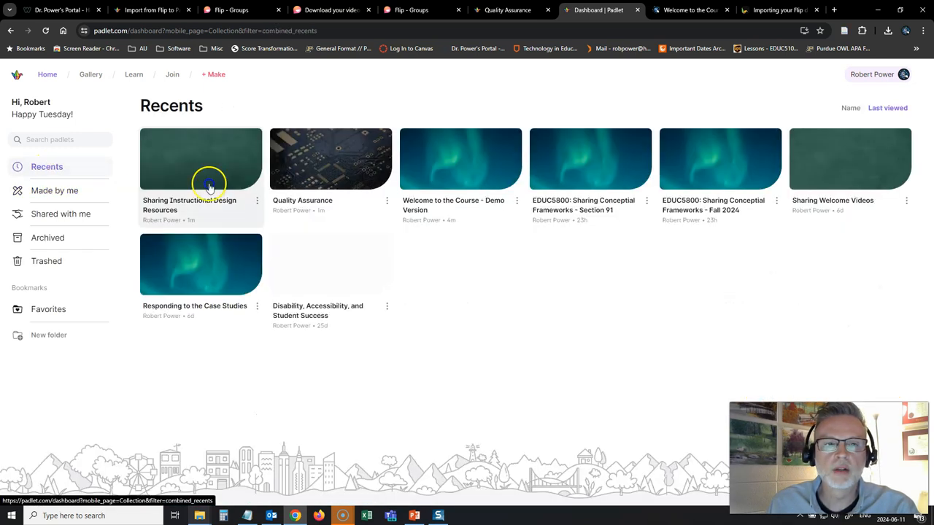
{"action": "mouse_move", "coordinate": [472, 204]}
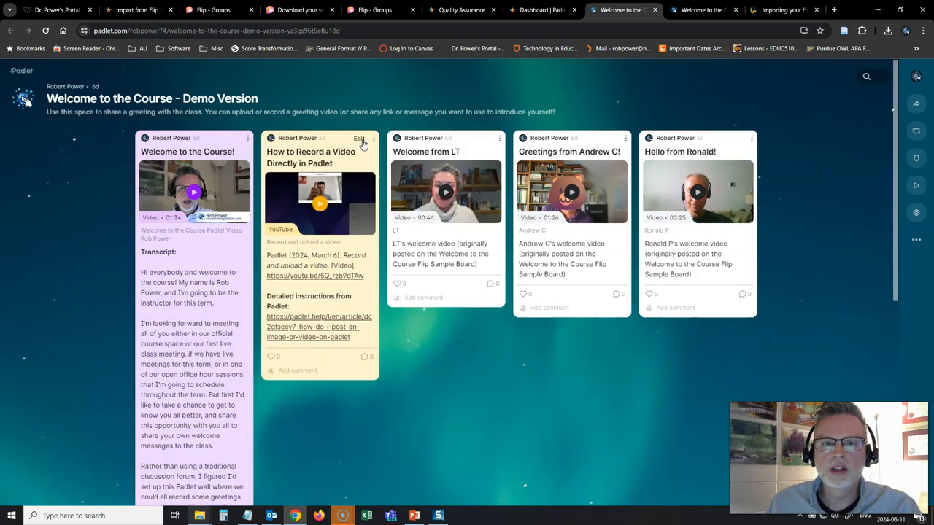
{"action": "left_click", "coordinate": [359, 139]}
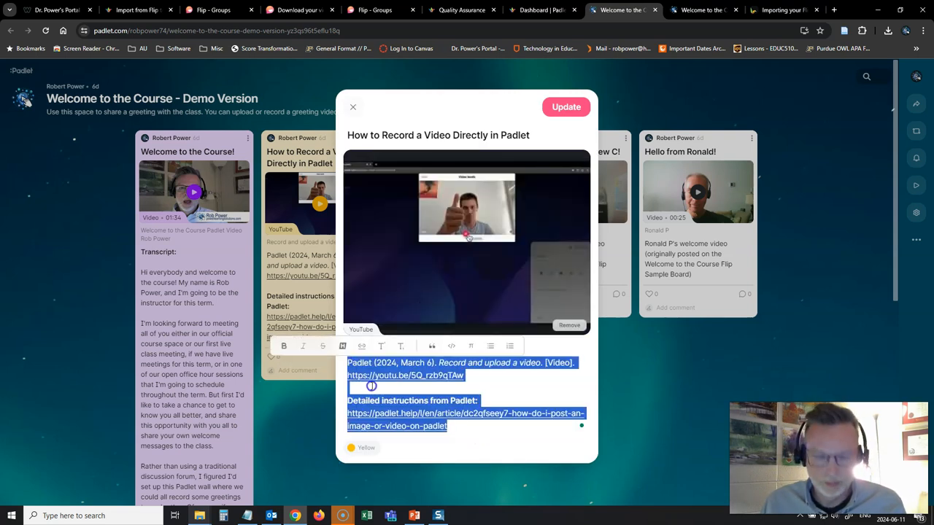
{"action": "left_click", "coordinate": [539, 9]}
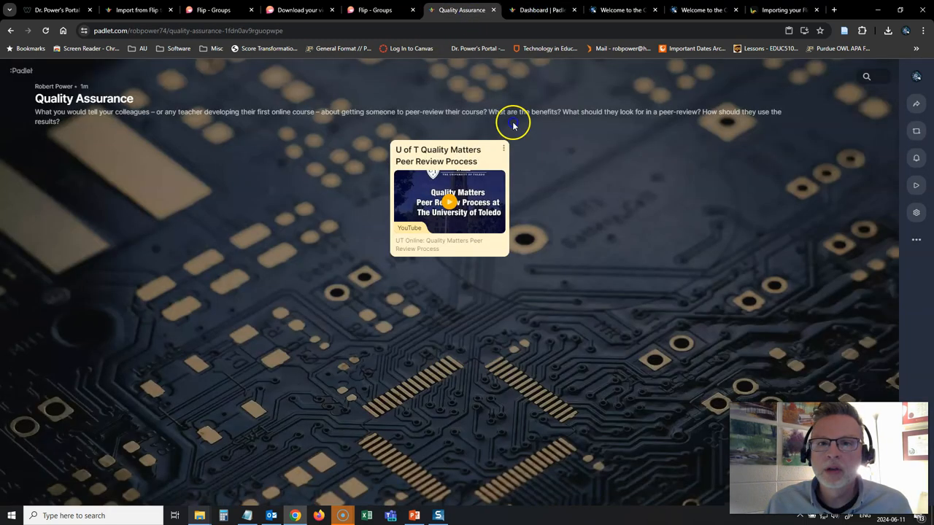
- Start a post 'Recording Your Videos in Padlet' with the copied text, attach a YouTube video and make it yellow
{"action": "left_click", "coordinate": [513, 123]}
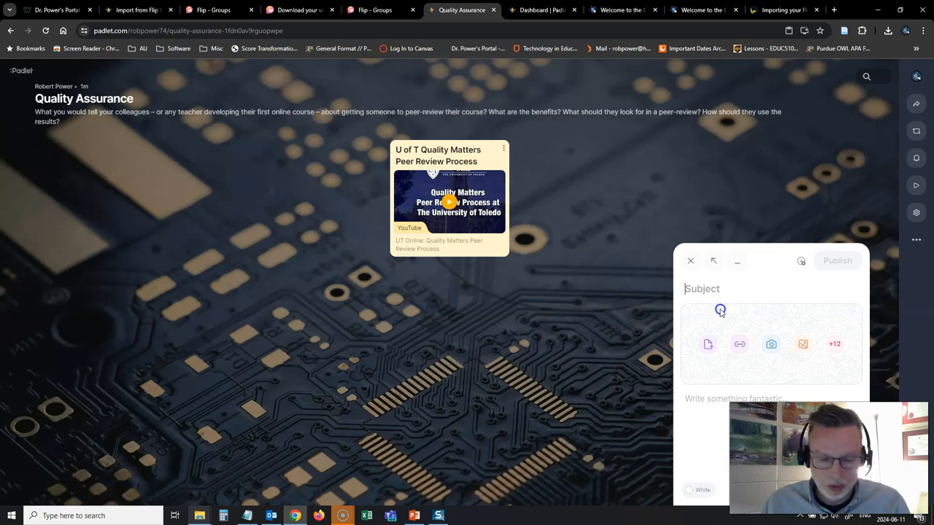
{"action": "type", "text": "REc"}
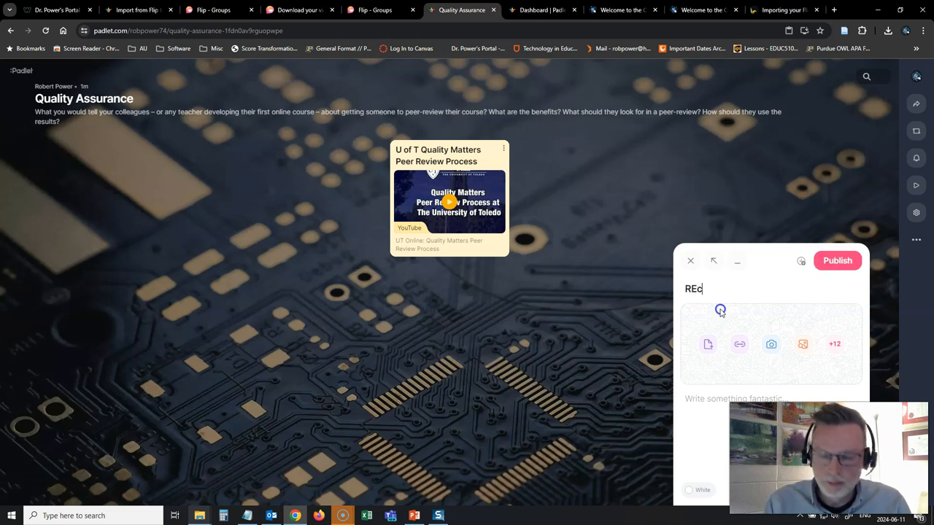
{"action": "type", "text": "ecoi"}
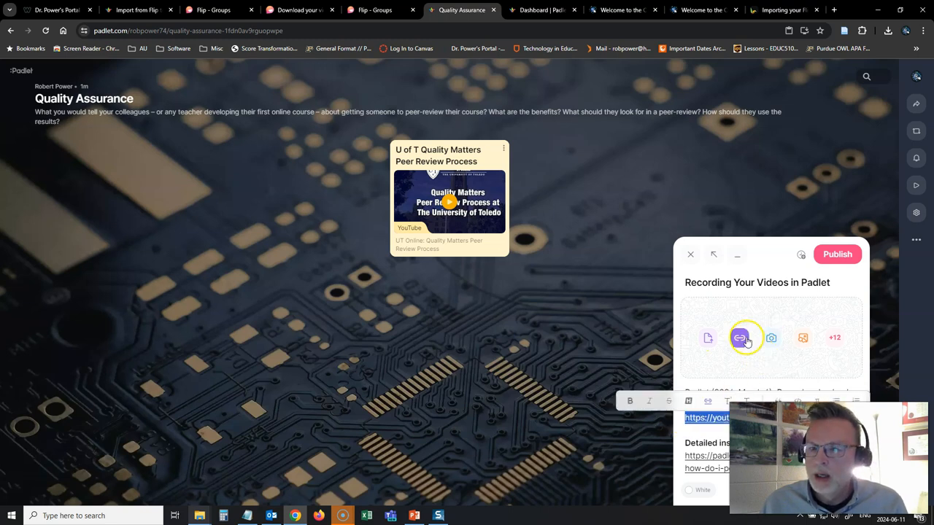
{"action": "left_click", "coordinate": [738, 338]}
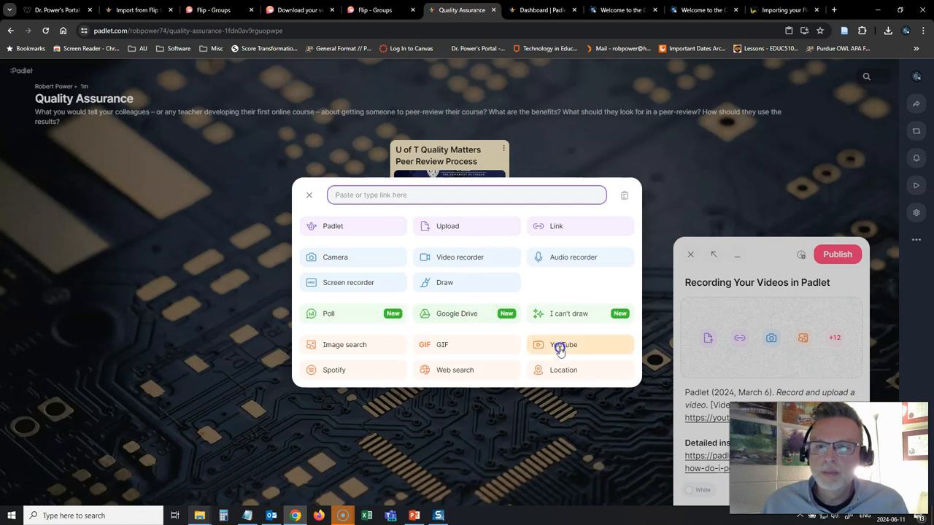
{"action": "left_click", "coordinate": [563, 344]}
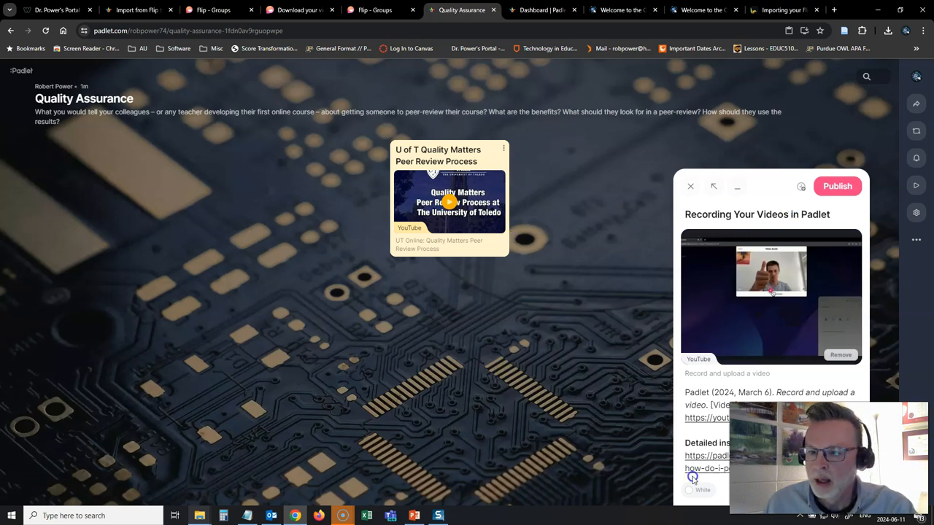
{"action": "left_click", "coordinate": [691, 479]}
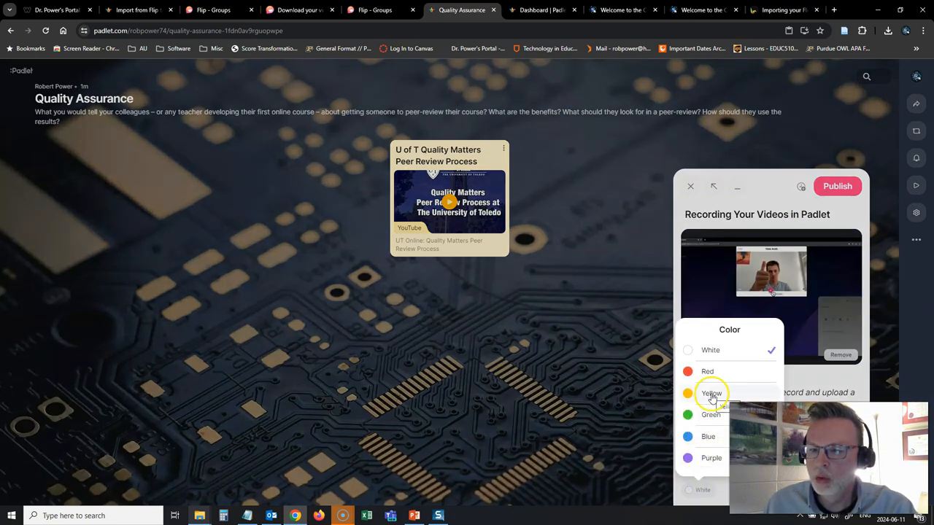
{"action": "left_click", "coordinate": [711, 393]}
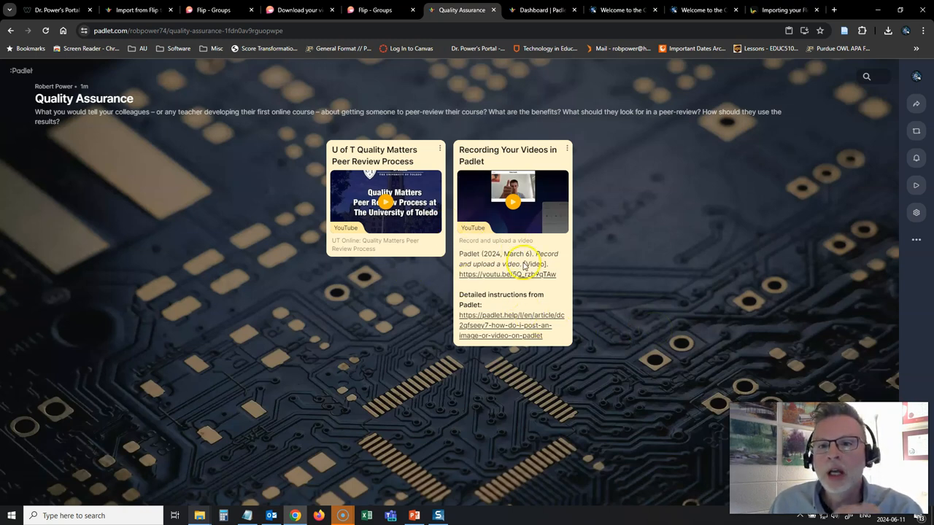
{"action": "mouse_move", "coordinate": [214, 166]}
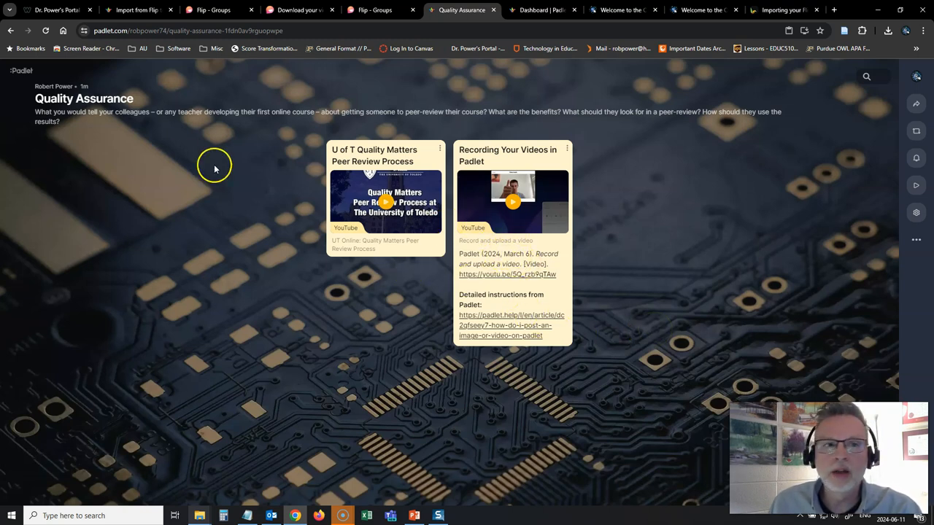